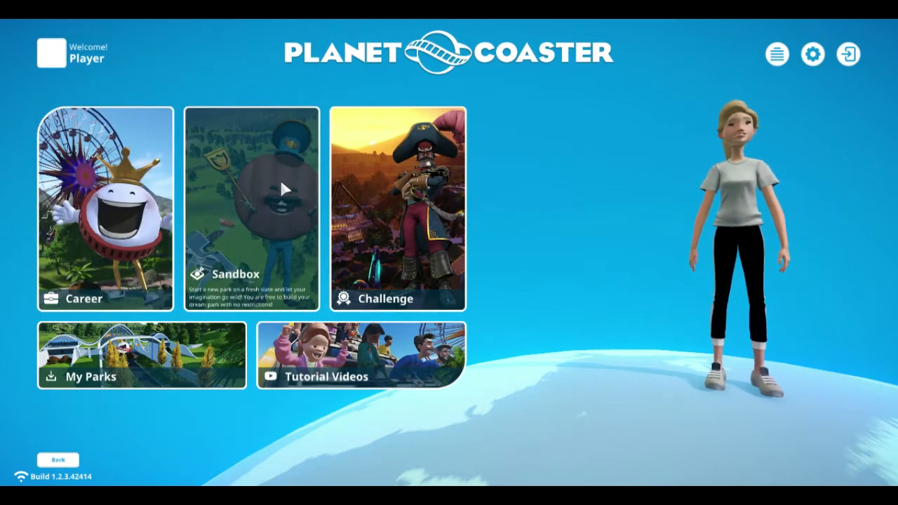
# - Start a Challenge mode park in the Tropical biome on Medium difficulty
pyautogui.click(397, 210)
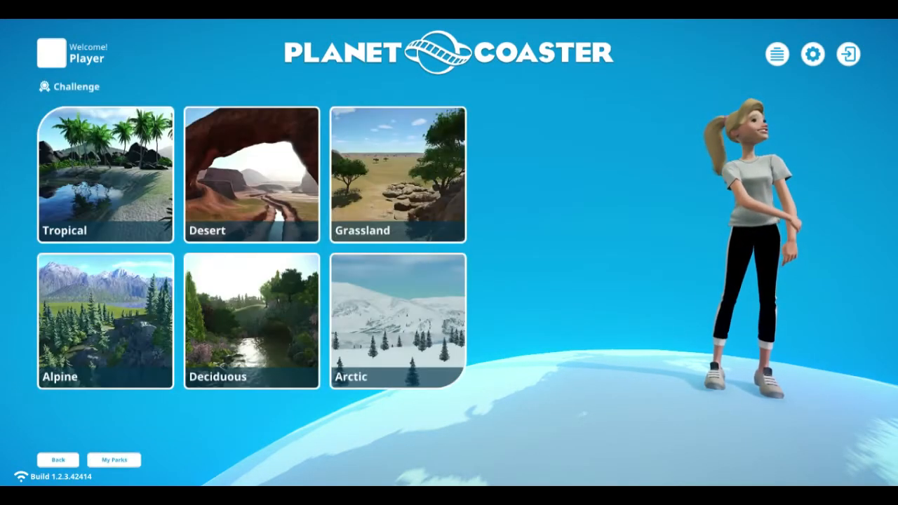
pyautogui.moveTo(242, 235)
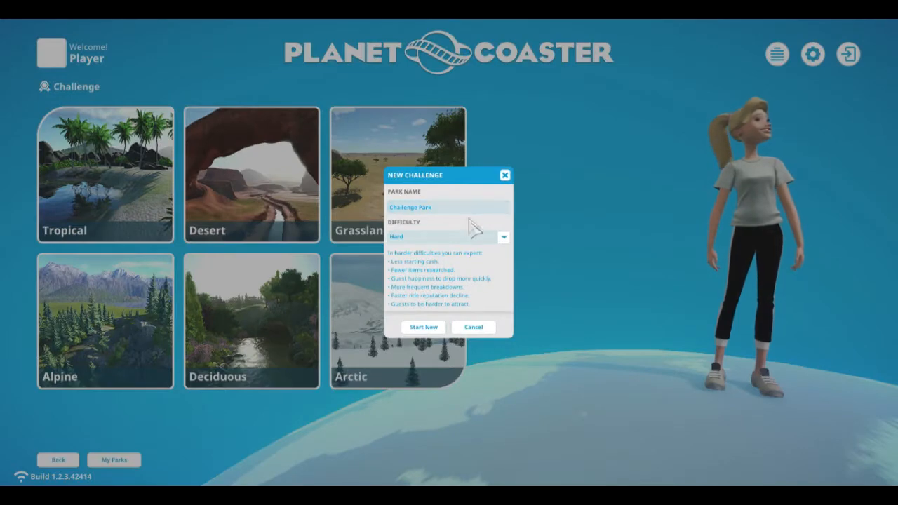
pyautogui.click(503, 237)
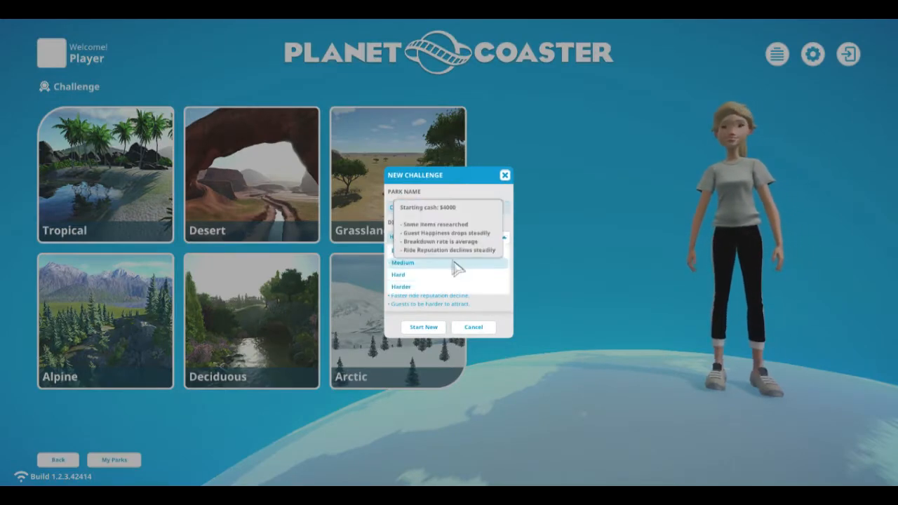
pyautogui.click(423, 327)
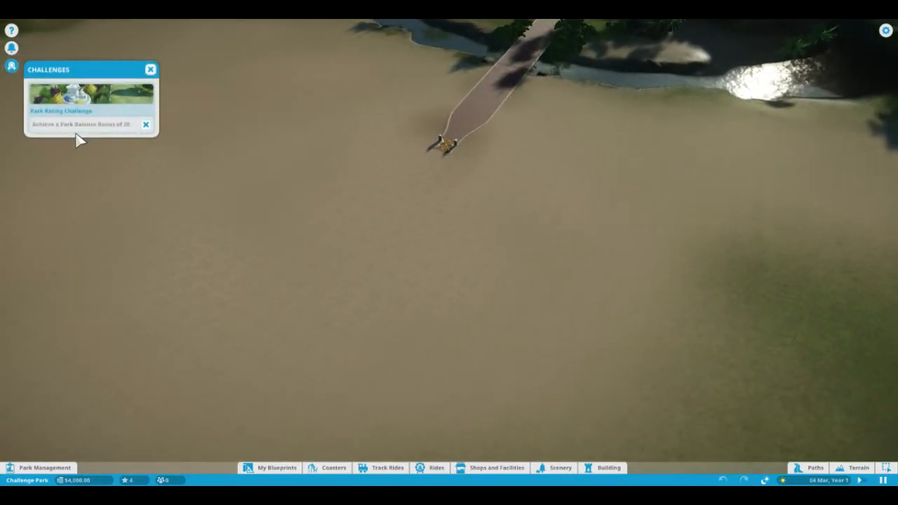
pyautogui.moveTo(467, 185)
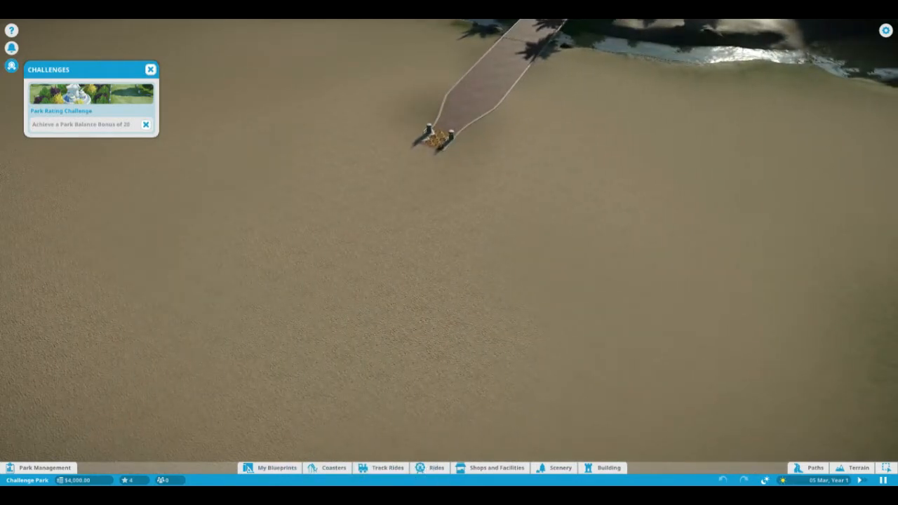
# - Place a Venetian Carousel from the flat rides and position its exit
pyautogui.click(436, 468)
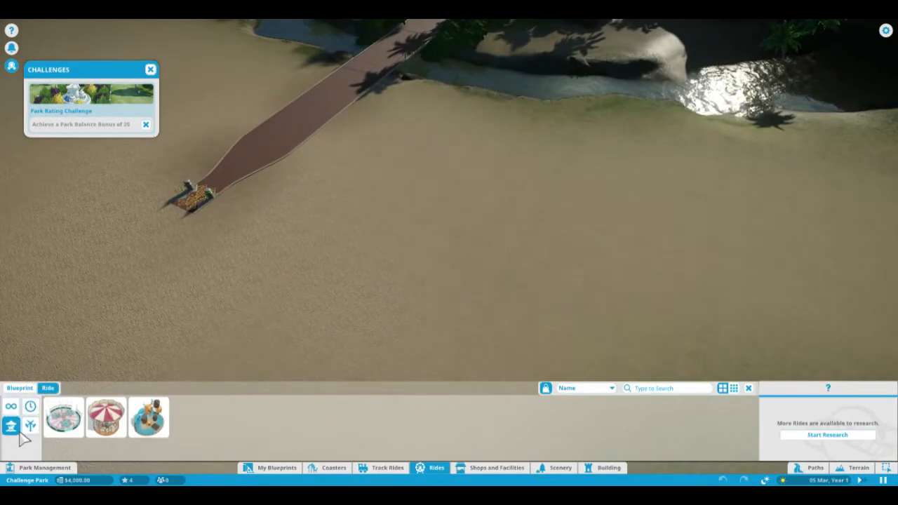
pyautogui.click(105, 418)
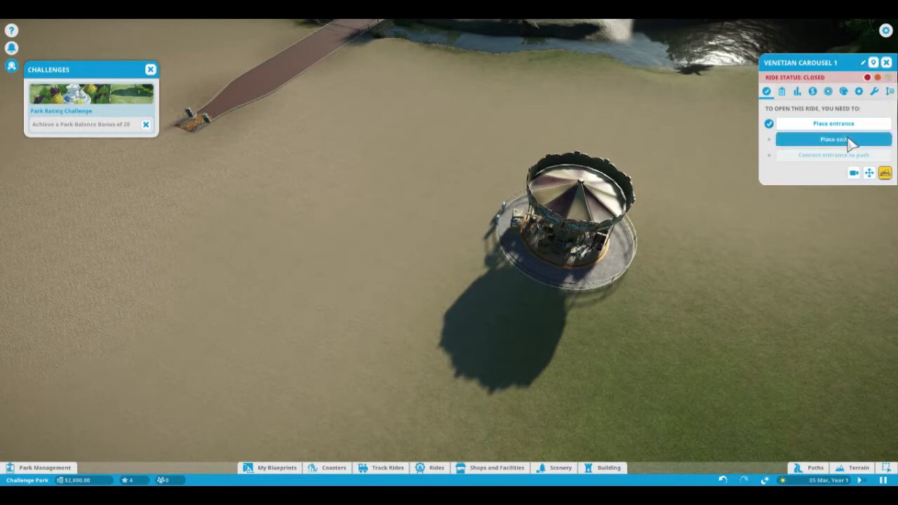
pyautogui.click(833, 139)
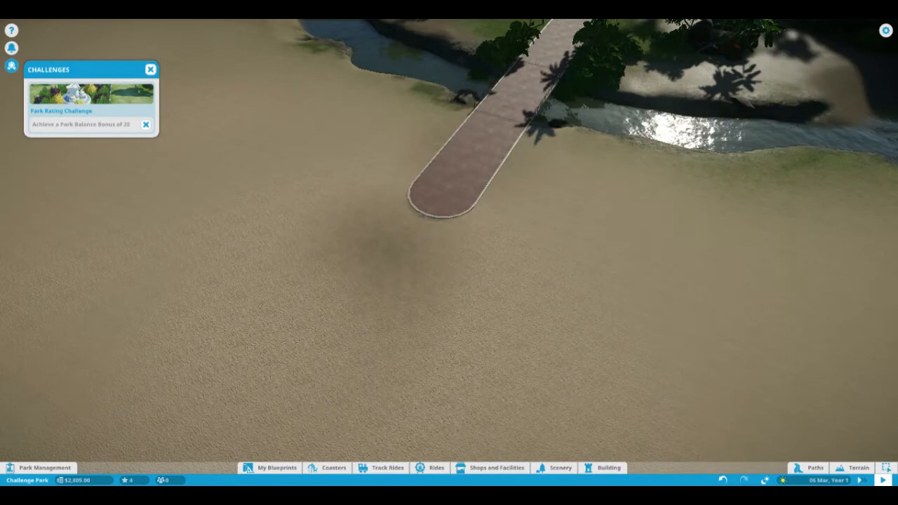
# - Choose the $1,281 Large Pirate Entrance blueprint and begin placing it by the path
pyautogui.click(602, 468)
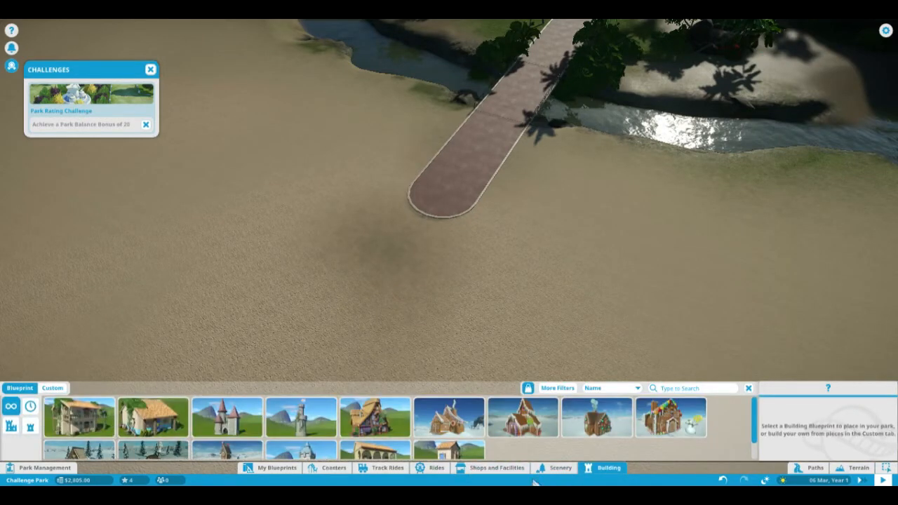
pyautogui.click(560, 468)
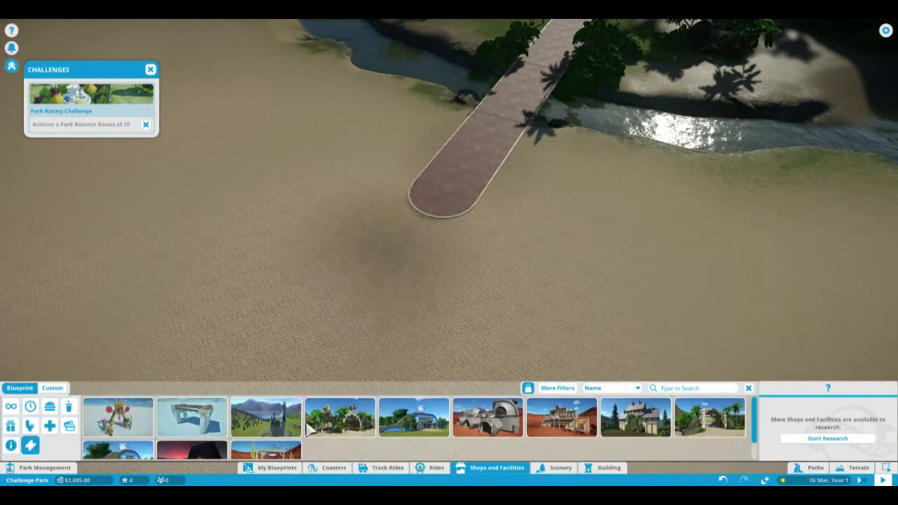
pyautogui.click(339, 417)
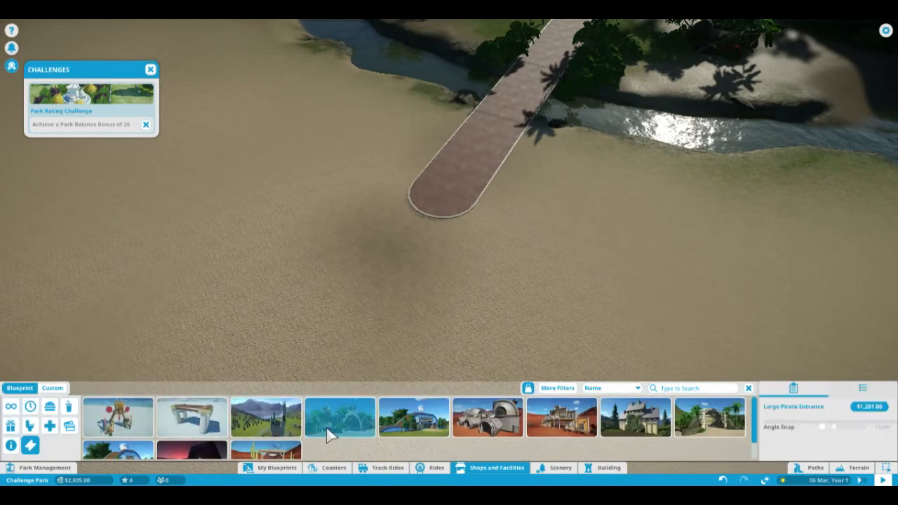
pyautogui.click(340, 416)
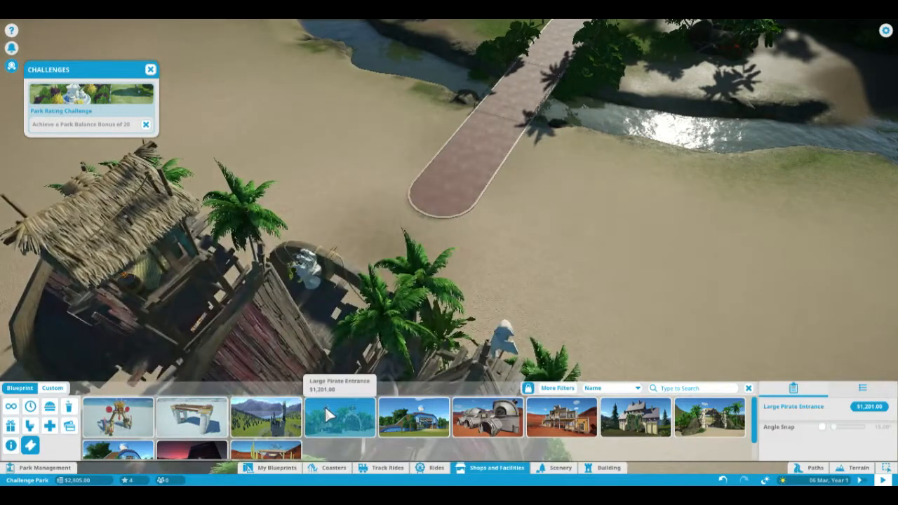
pyautogui.moveTo(488, 425)
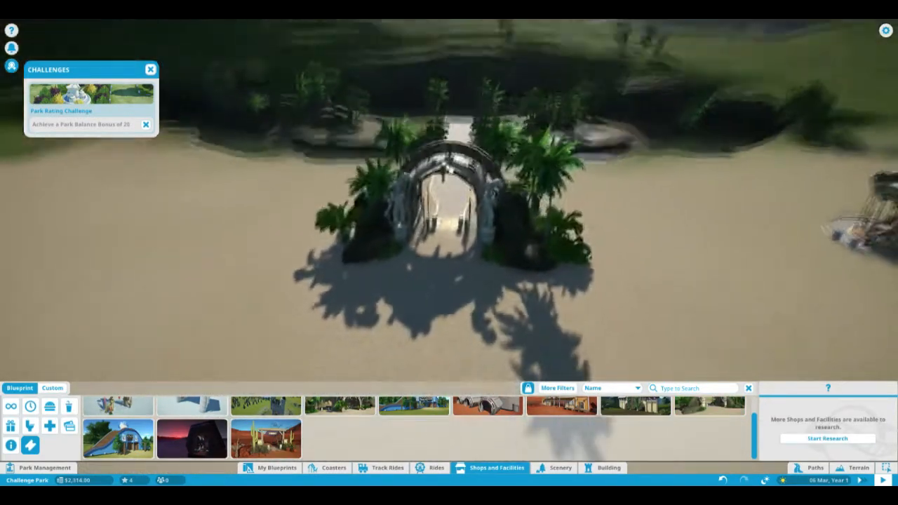
# - Draw fenced paths from the pirate arch to the carousel's entrance and exit
pyautogui.click(815, 468)
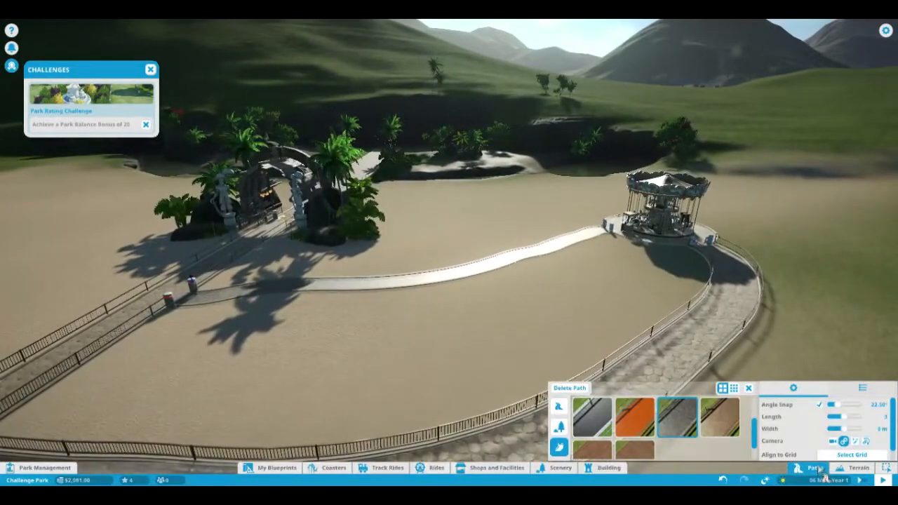
pyautogui.click(659, 204)
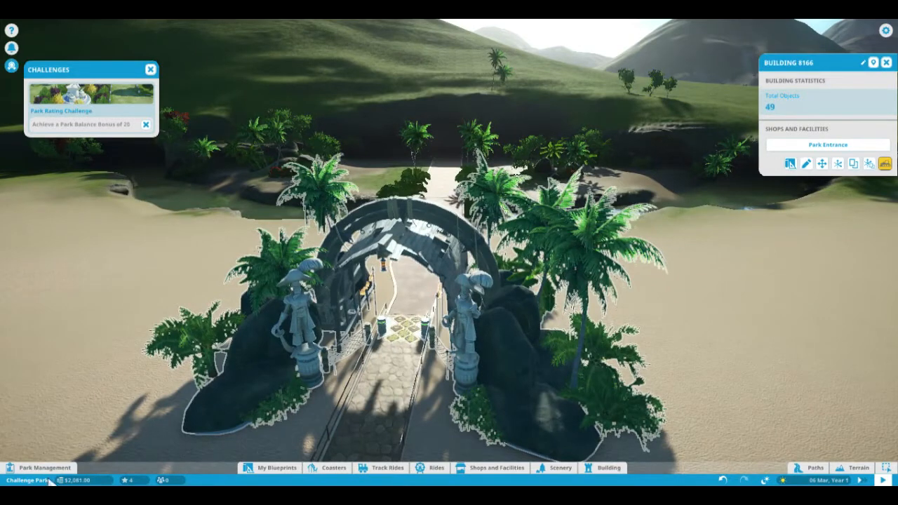
pyautogui.click(42, 468)
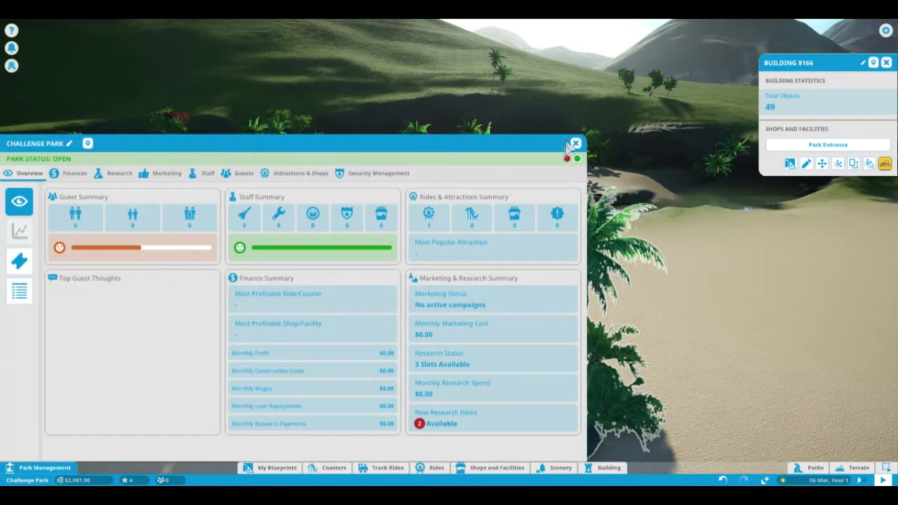
pyautogui.click(575, 143)
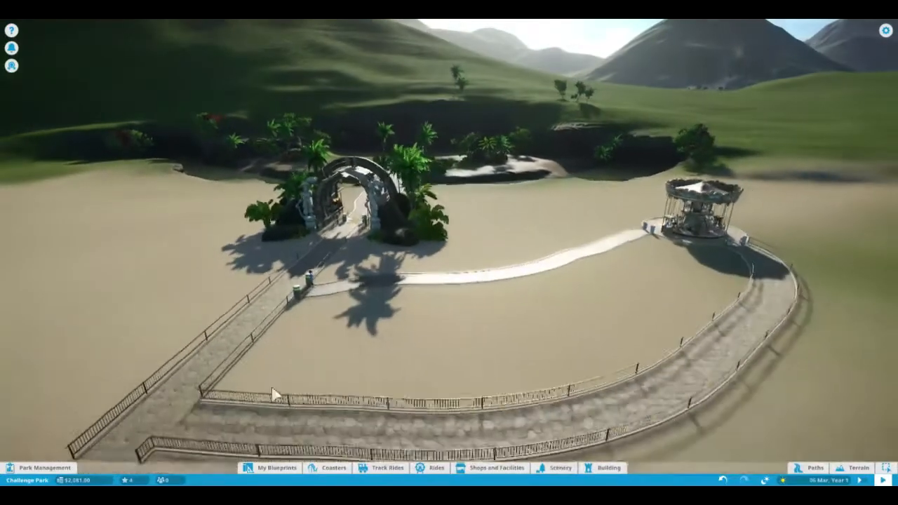
pyautogui.click(11, 66)
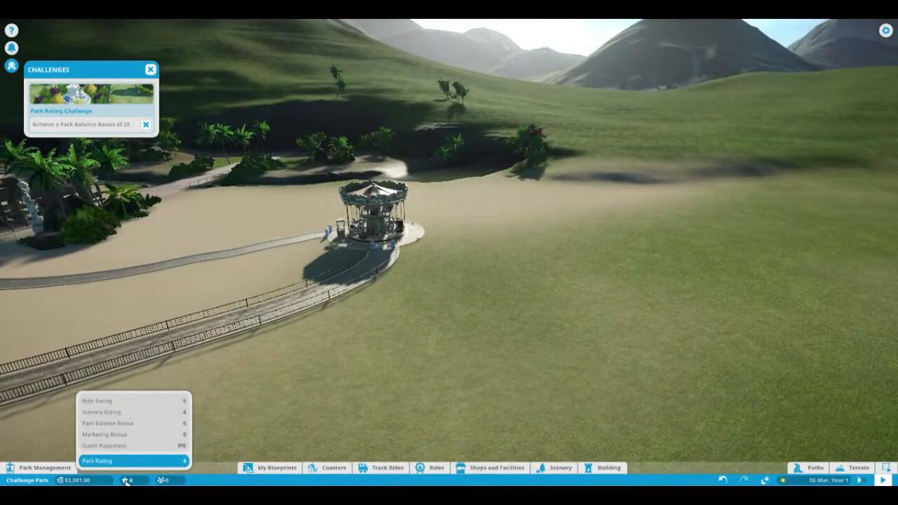
pyautogui.click(162, 480)
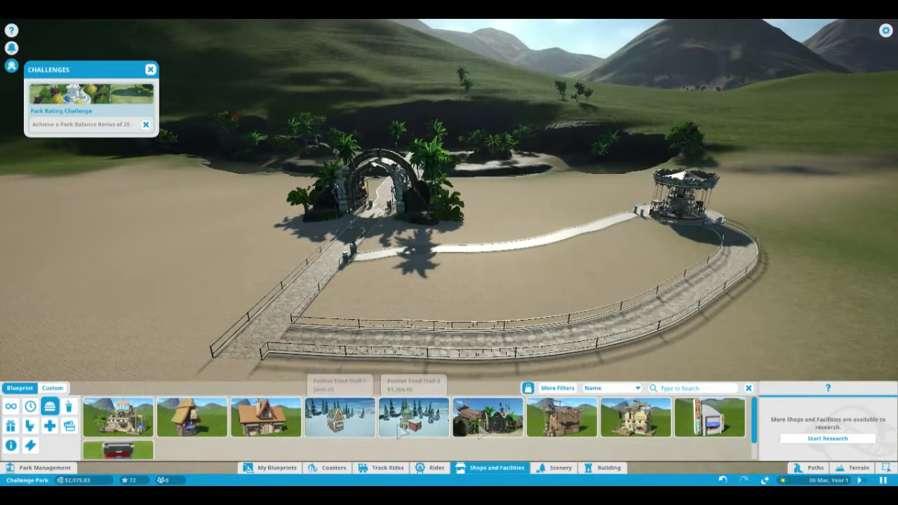
# - Sort the shops catalogue by Price Low, briefly checking More Filters
pyautogui.click(606, 388)
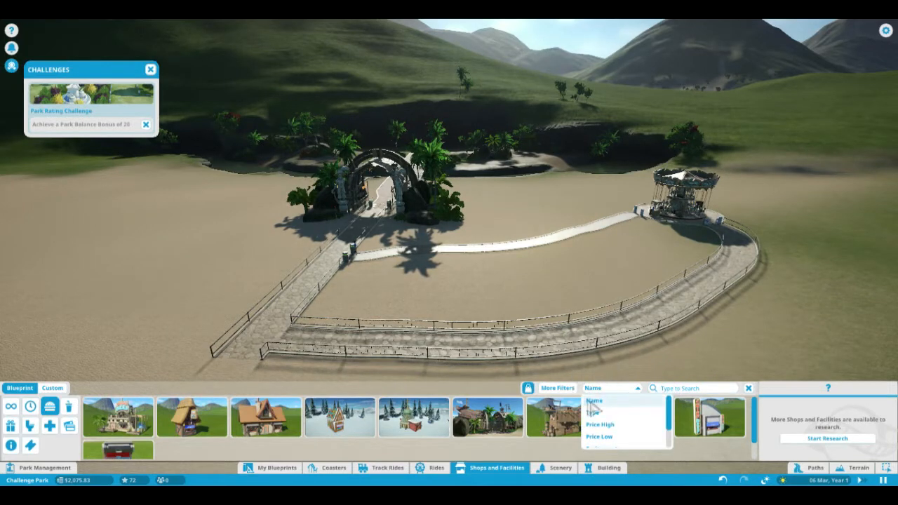
pyautogui.click(558, 388)
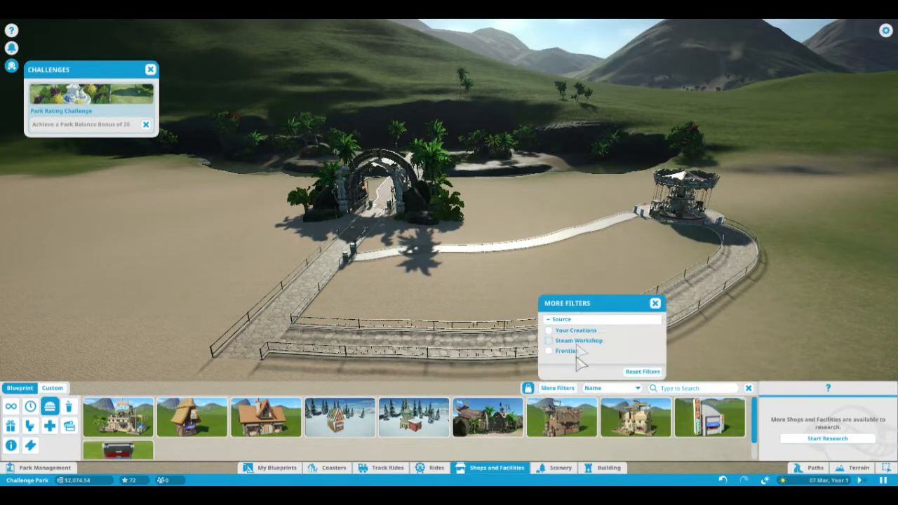
pyautogui.click(654, 303)
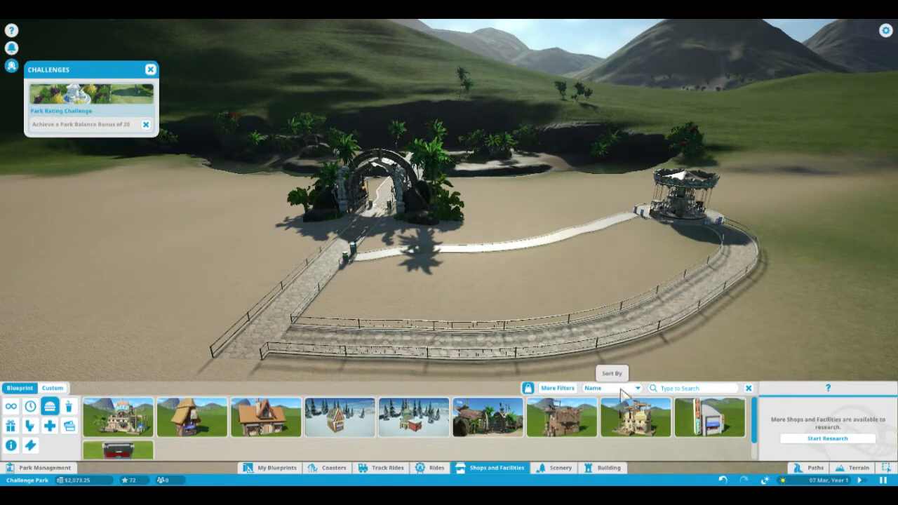
pyautogui.click(610, 388)
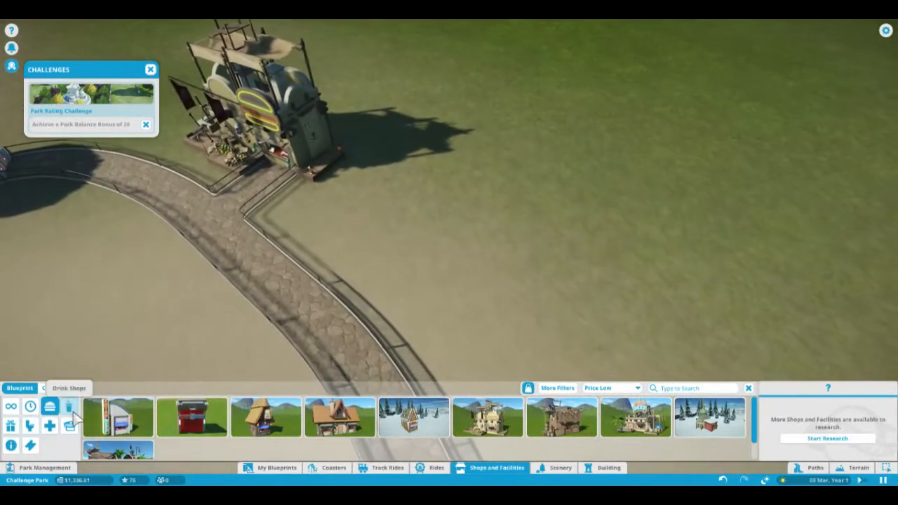
# - Filter to Drink Shops, place a drink stall near the path, and close the catalogue
pyautogui.click(69, 396)
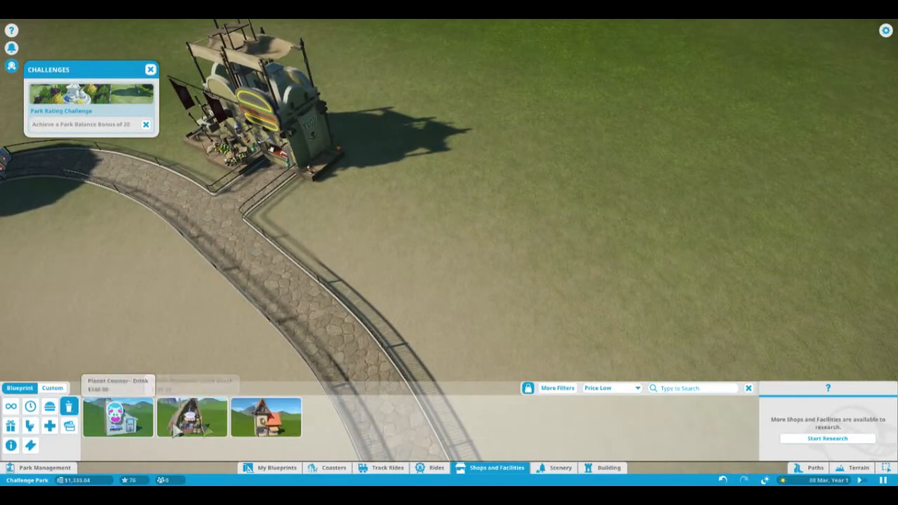
pyautogui.click(192, 417)
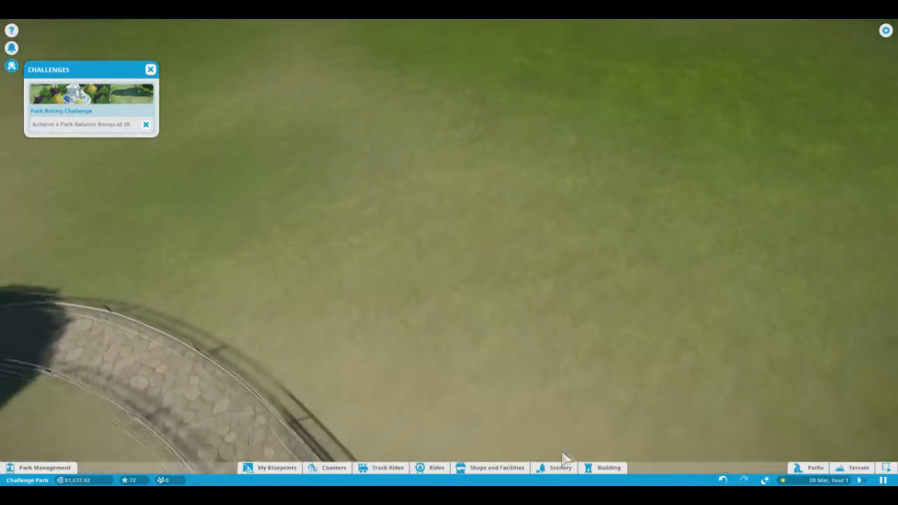
pyautogui.click(560, 468)
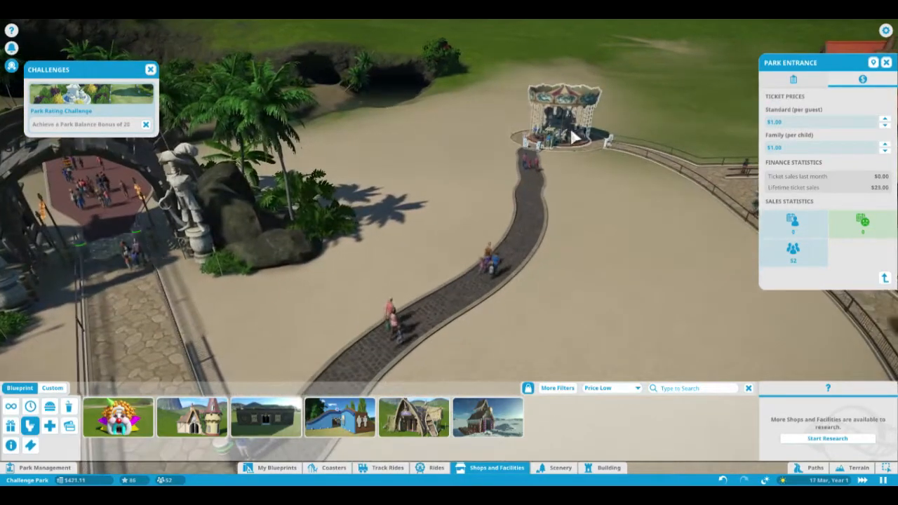
# - Close the park entrance details, leaving ticket prices at $1.00
pyautogui.click(561, 127)
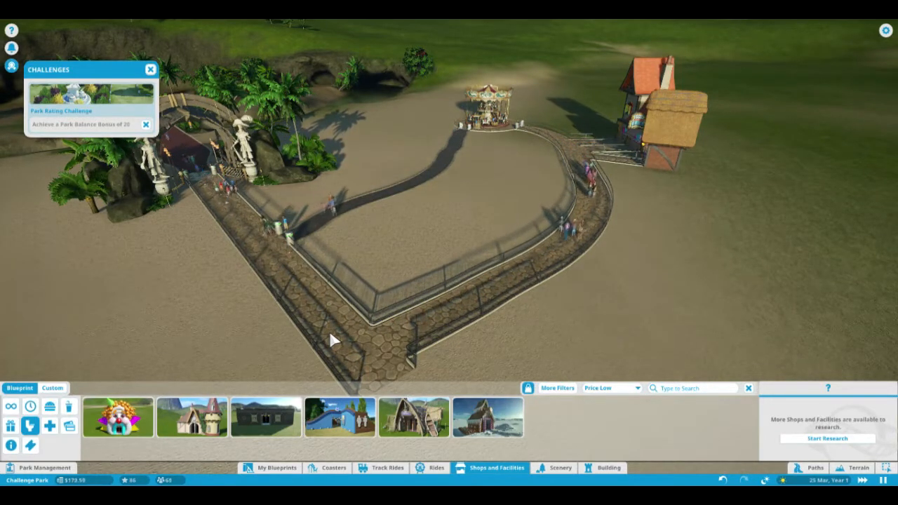
# - Add the $1,000.00 loan at 25% interest from Park Management Finances
pyautogui.click(44, 468)
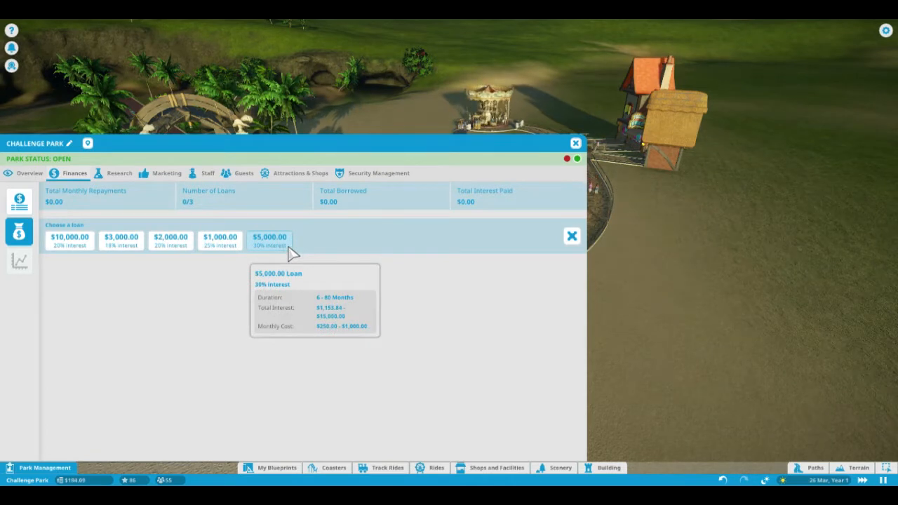
pyautogui.moveTo(220, 241)
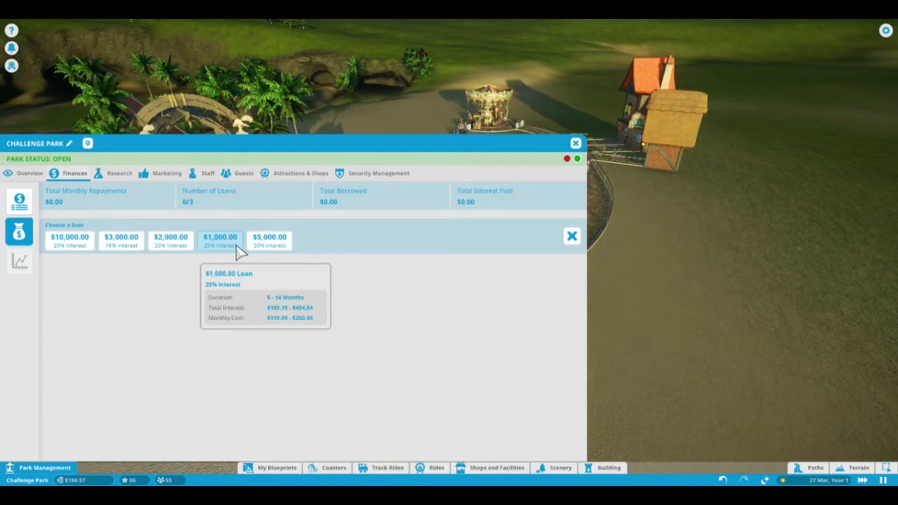
pyautogui.moveTo(270, 239)
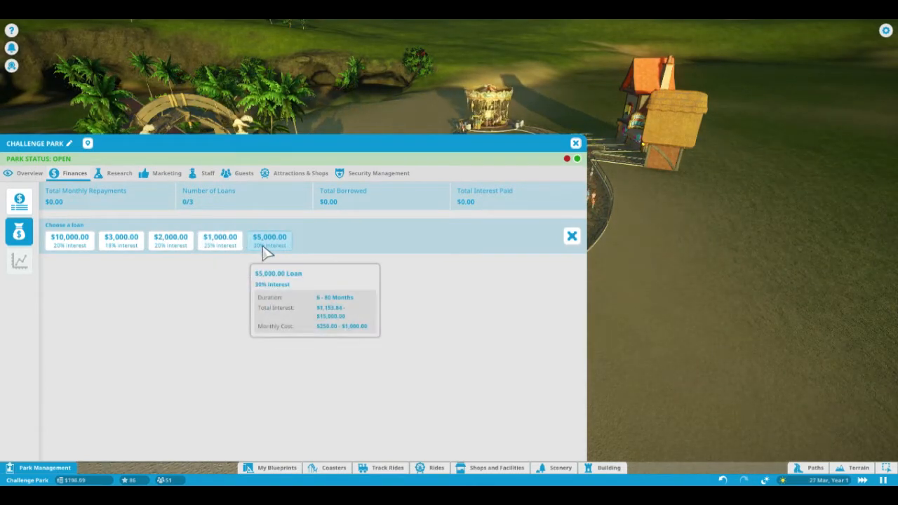
pyautogui.click(219, 240)
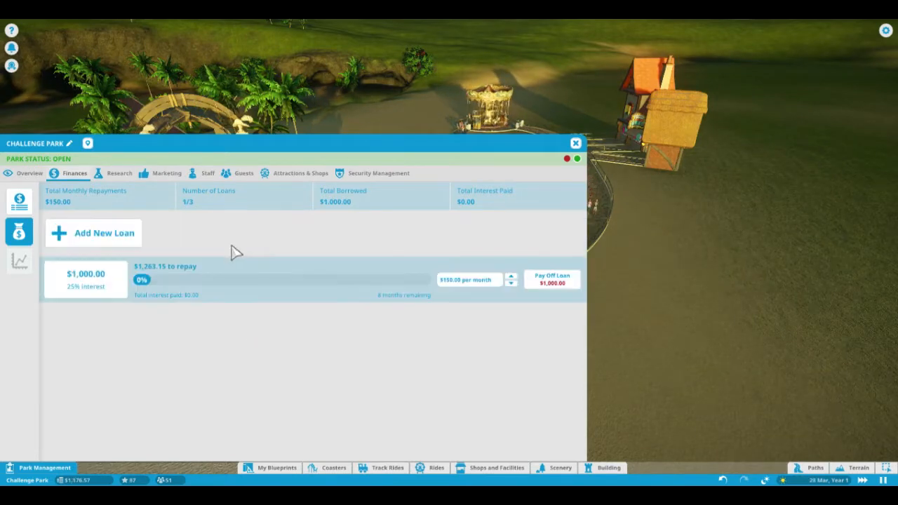
pyautogui.click(575, 143)
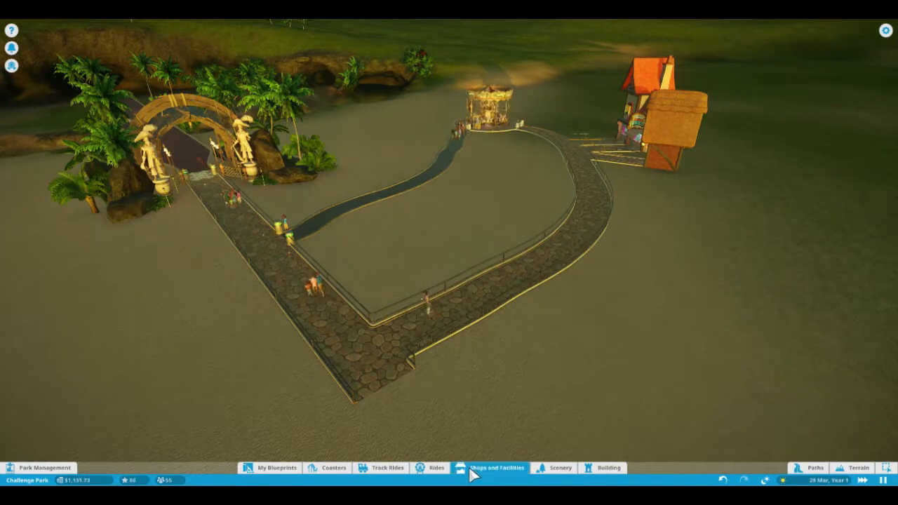
# - Place a cottage and a spired tower shop, then review the Finances and Overview
pyautogui.click(496, 468)
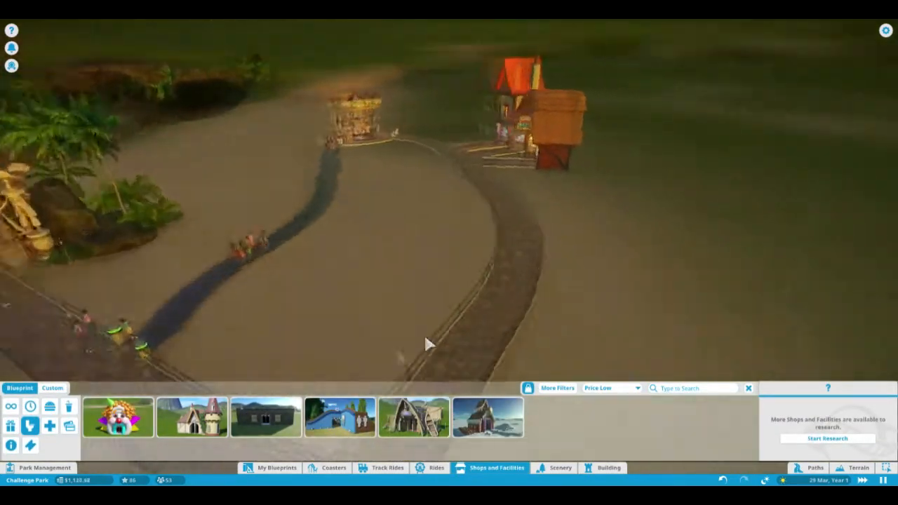
pyautogui.click(191, 418)
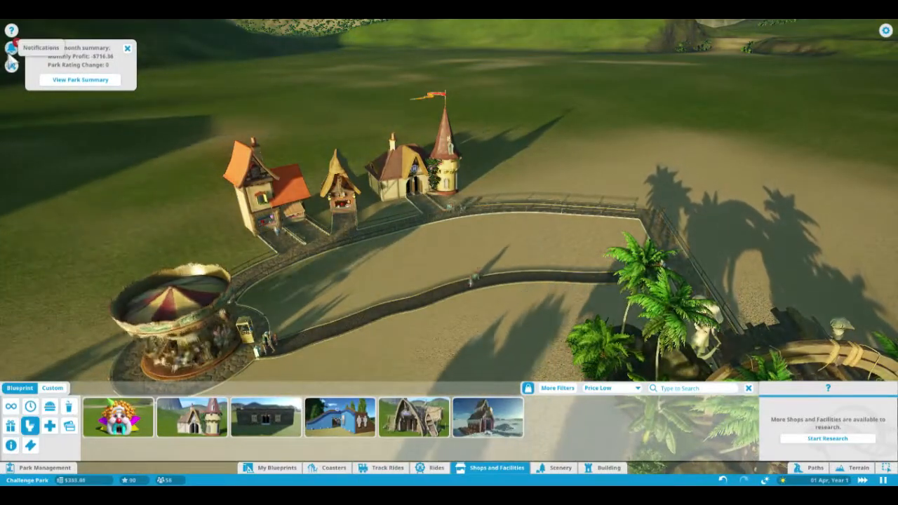
pyautogui.click(44, 468)
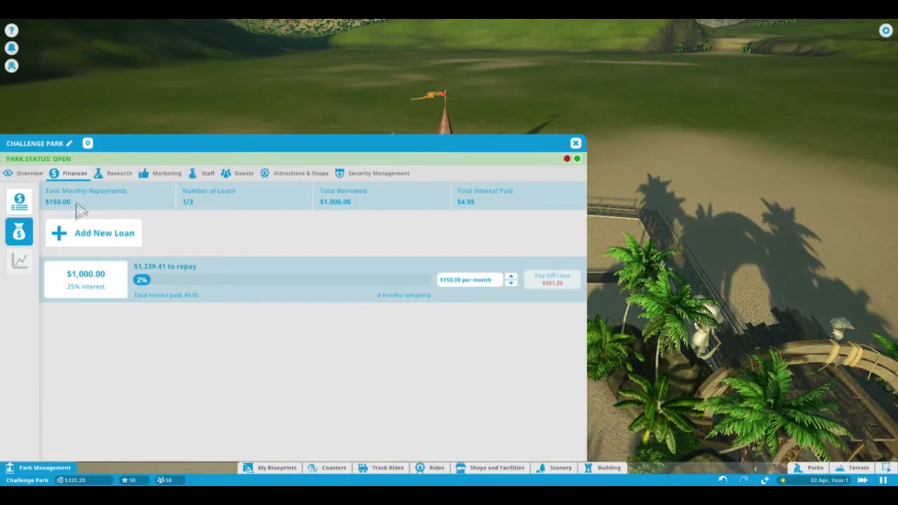
pyautogui.click(29, 173)
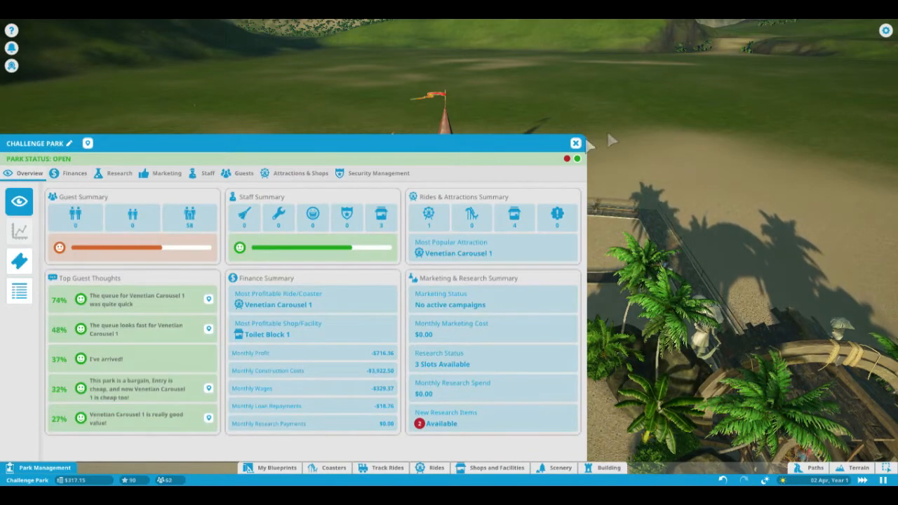
pyautogui.click(575, 143)
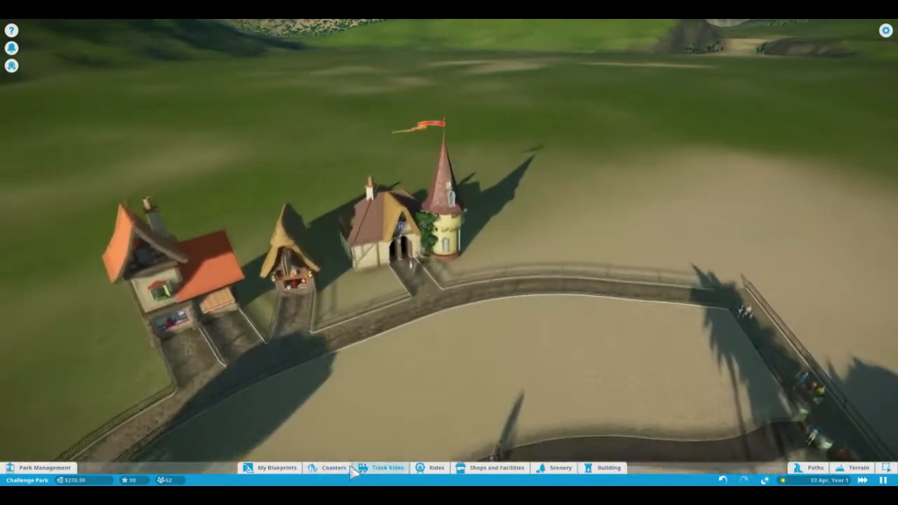
# - Place benches and a litter bin along the fenced path beside the shops
pyautogui.click(435, 468)
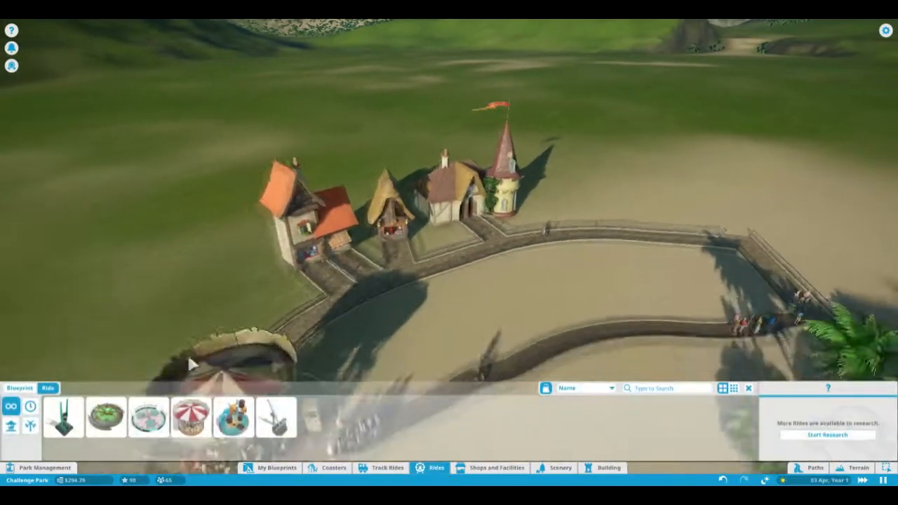
pyautogui.click(148, 417)
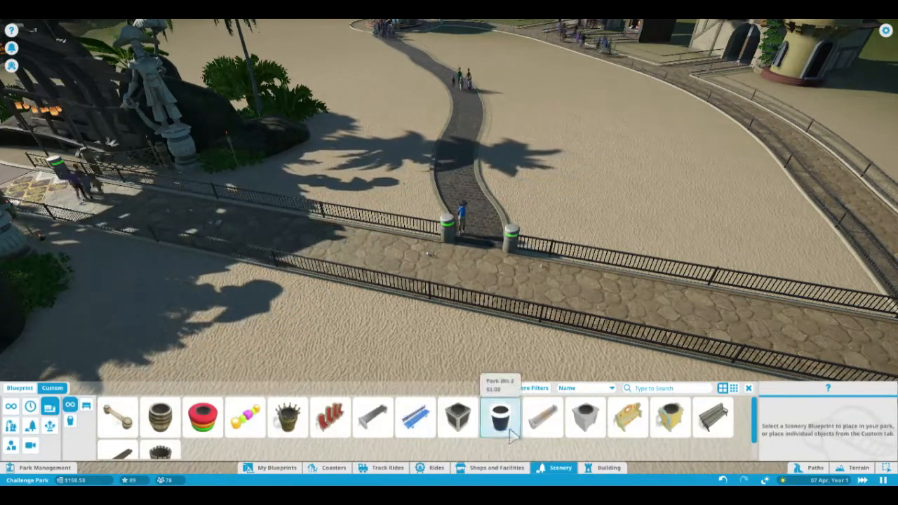
pyautogui.click(628, 417)
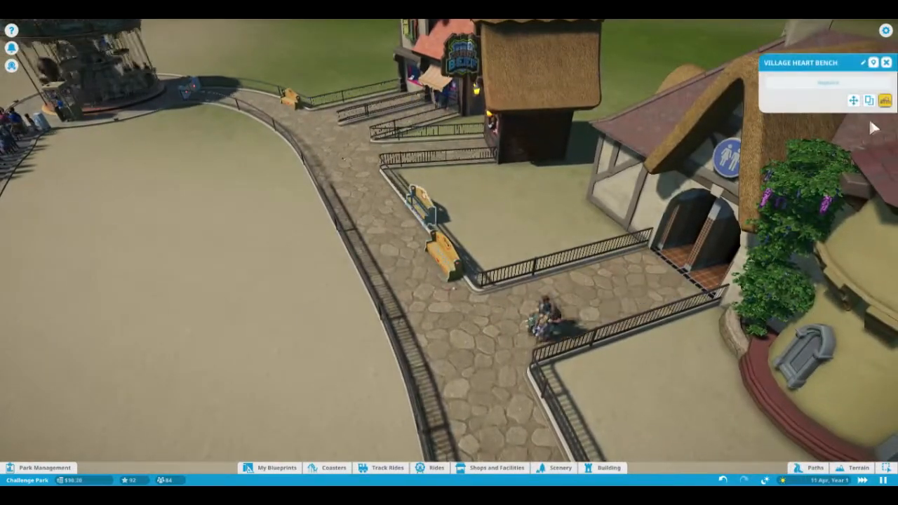
pyautogui.moveTo(869, 99)
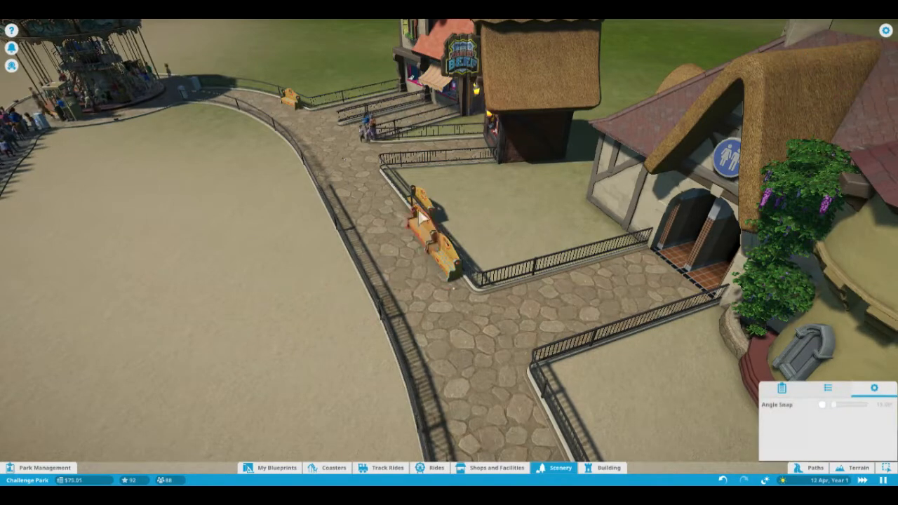
pyautogui.click(421, 217)
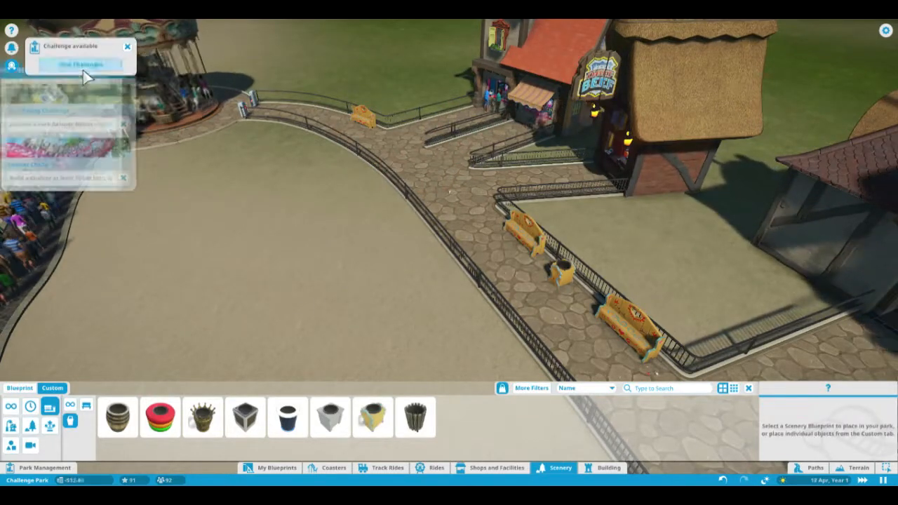
# - View the available park challenges from the notification, then dismiss the panel
pyautogui.click(80, 64)
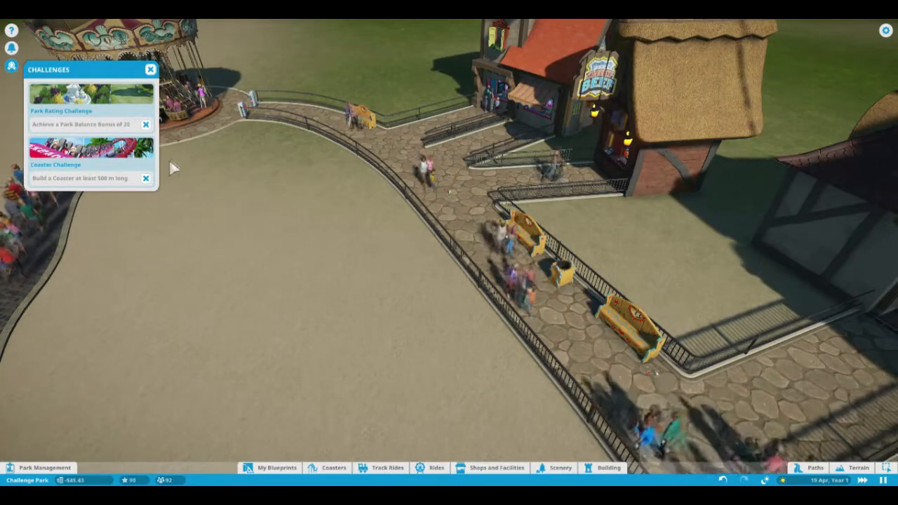
pyautogui.press('Escape')
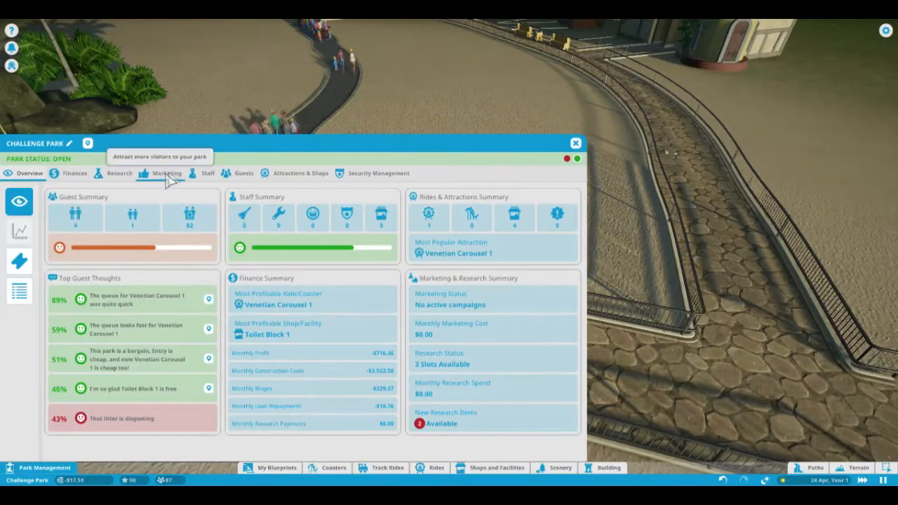
# - Hire a Mechanic from the Staff tab of Park Management
pyautogui.click(207, 174)
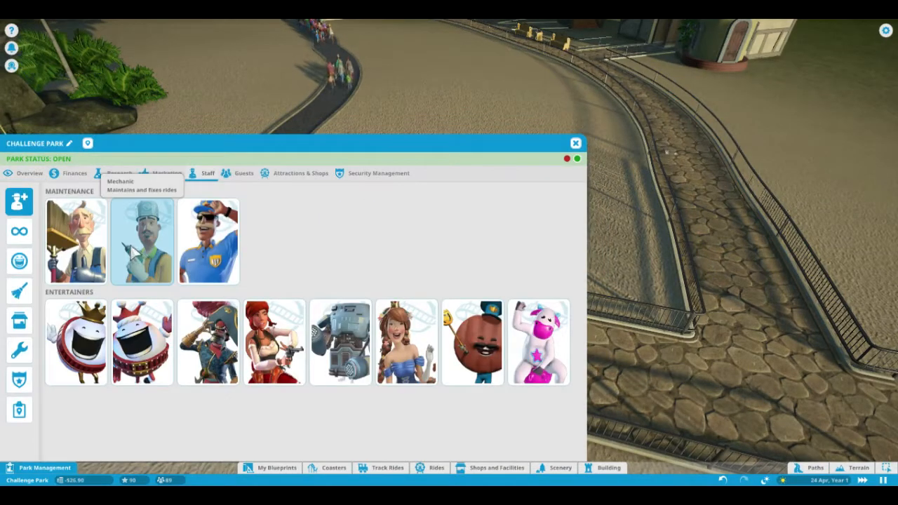
pyautogui.click(575, 143)
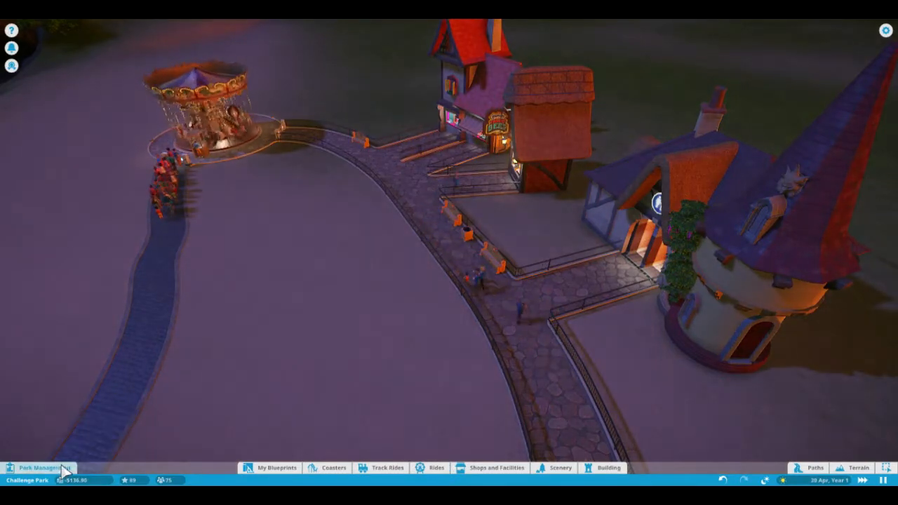
# - Borrow a new $5,000 loan through Park Management's Loans section
pyautogui.click(39, 468)
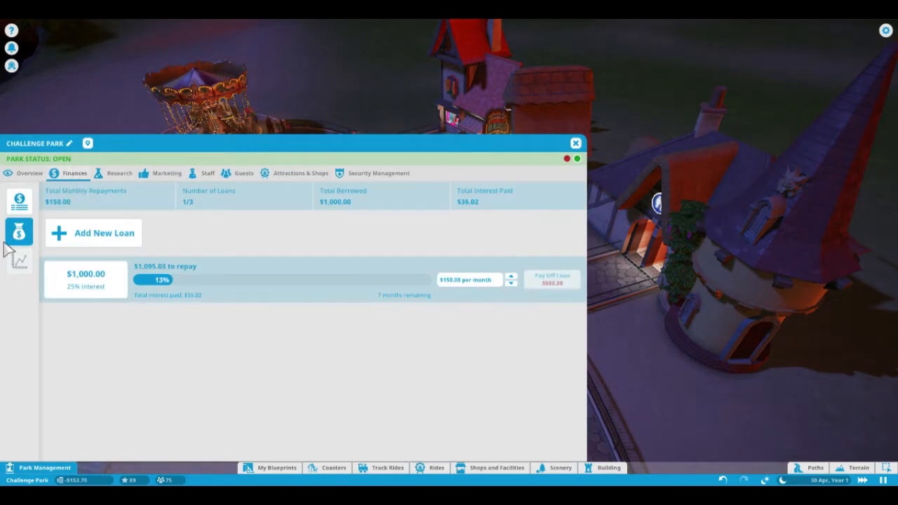
pyautogui.click(104, 232)
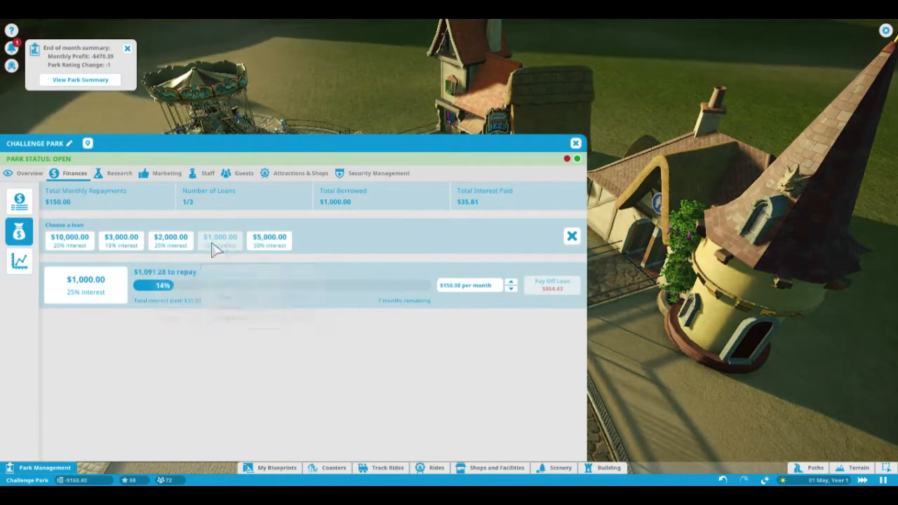
pyautogui.click(575, 143)
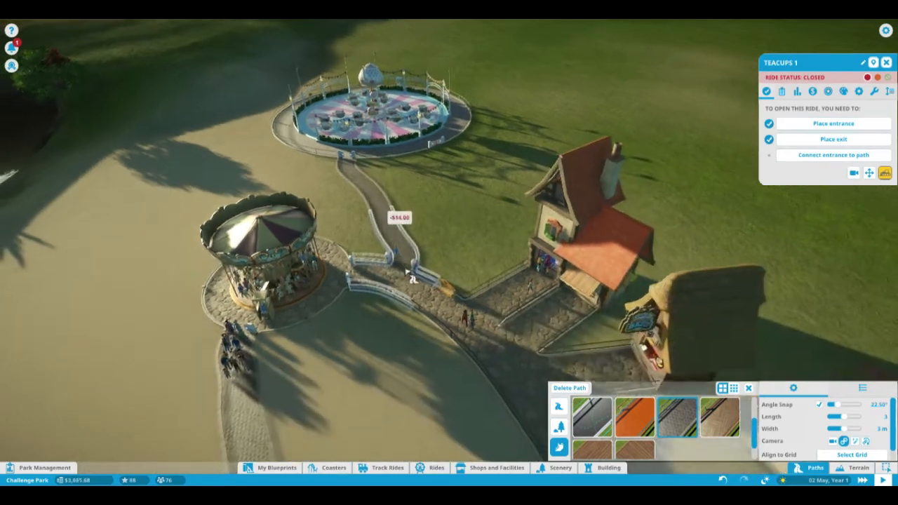
# - Lay footpath from the main path to the Teacups entrance
pyautogui.click(781, 91)
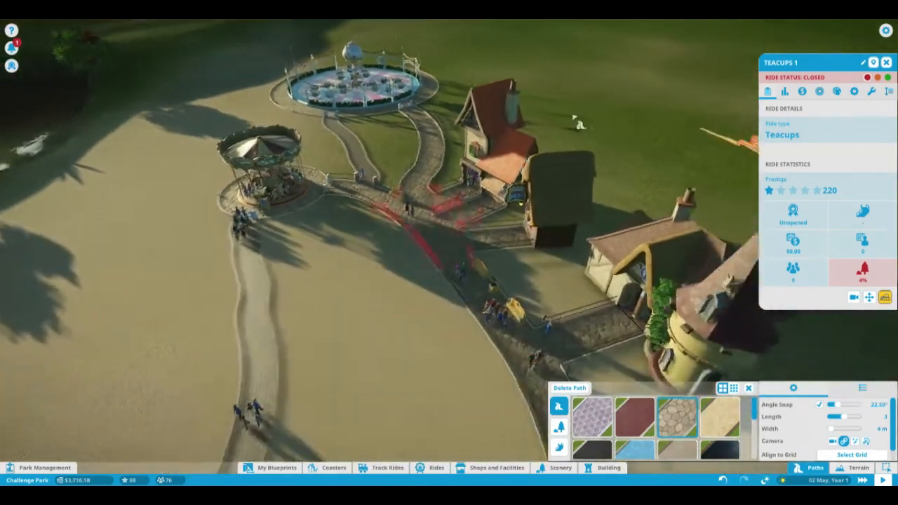
pyautogui.click(887, 62)
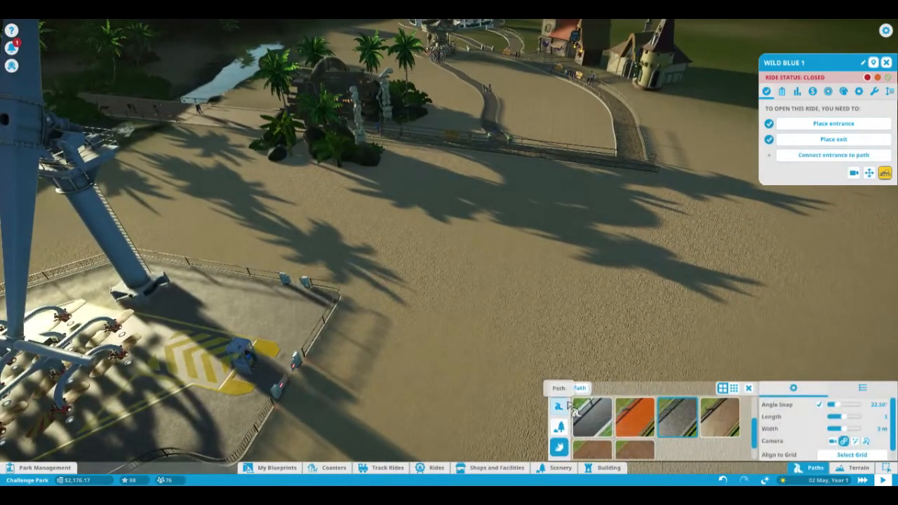
# - Start laying new footpath to connect the Wild Blue ride
pyautogui.click(581, 388)
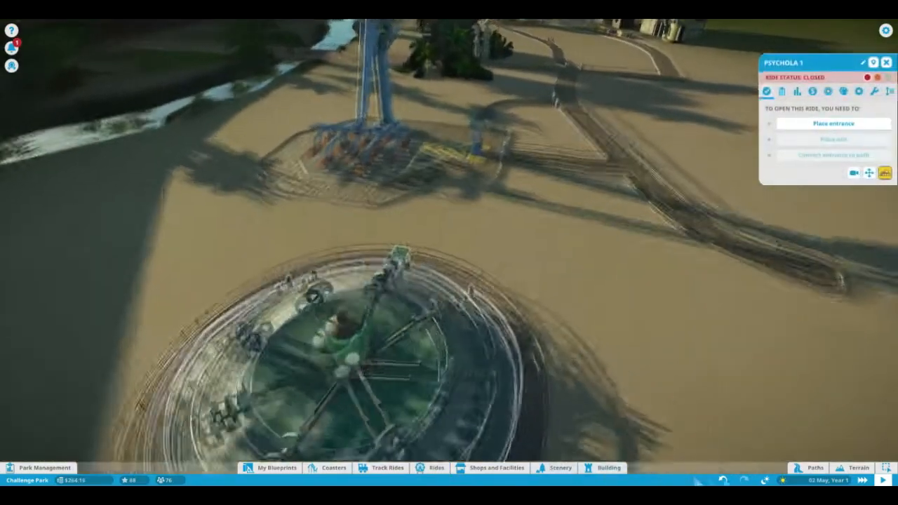
# - Place the Psychola ride and draw a curved path from its entrance
pyautogui.click(814, 468)
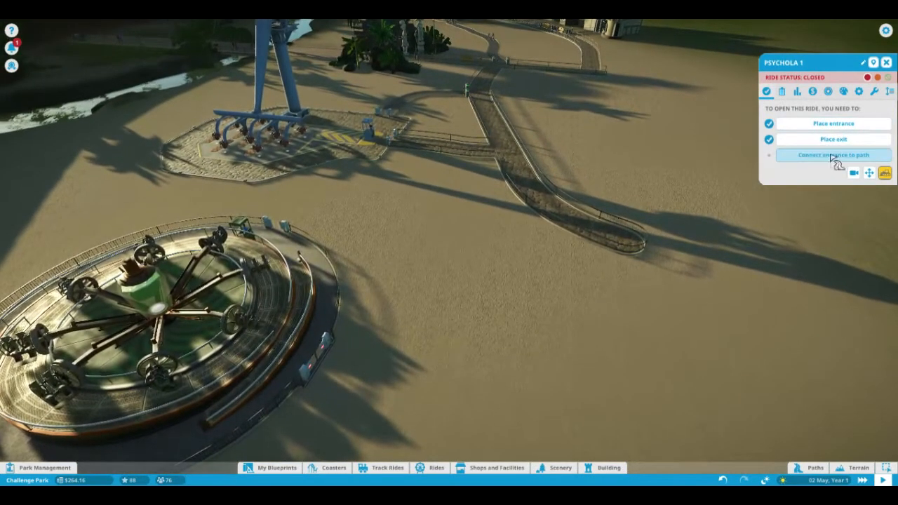
pyautogui.click(834, 155)
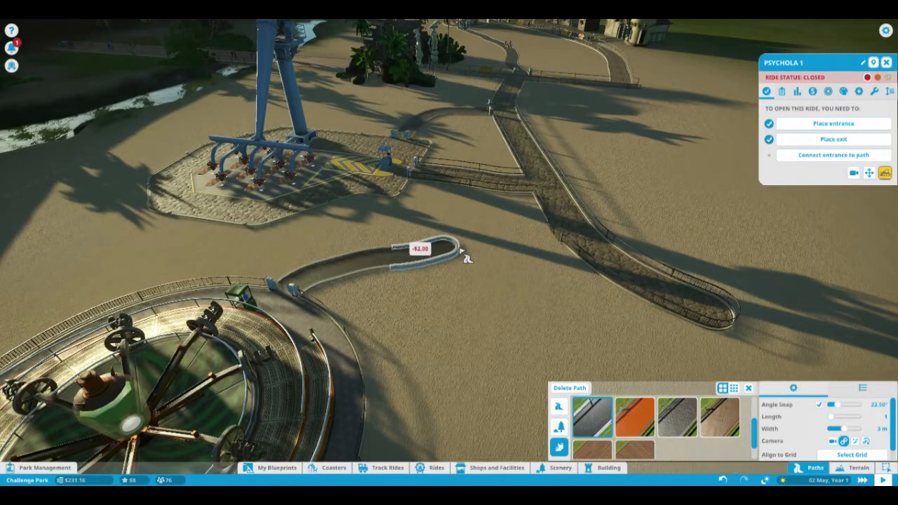
pyautogui.click(785, 92)
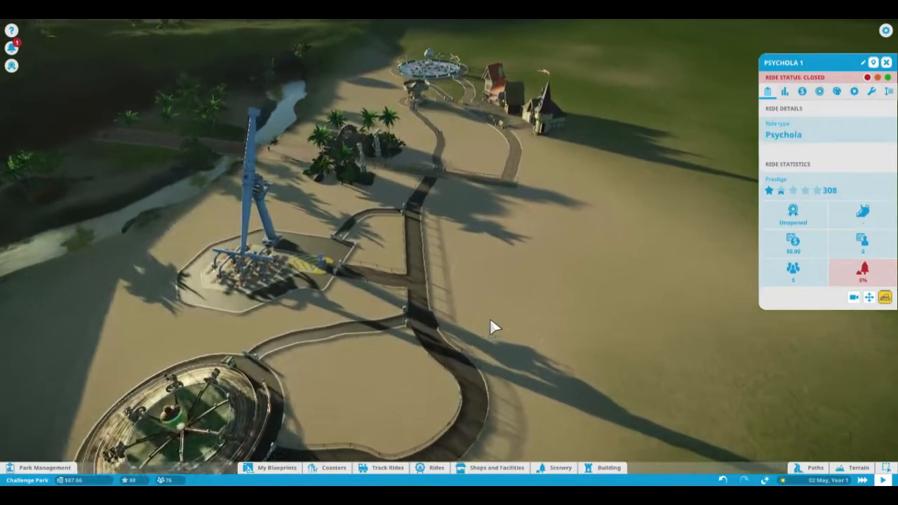
# - Borrow a $2,000 loan in the last free loan slot
pyautogui.click(39, 468)
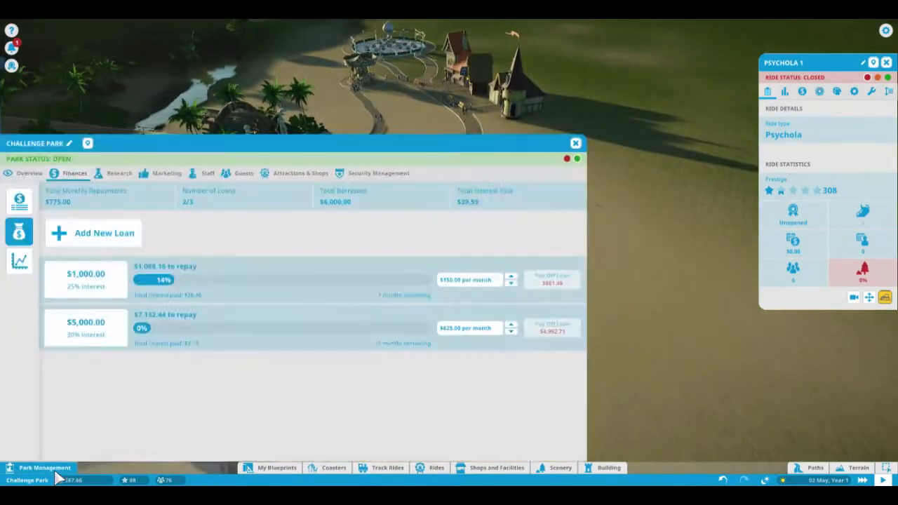
pyautogui.click(94, 232)
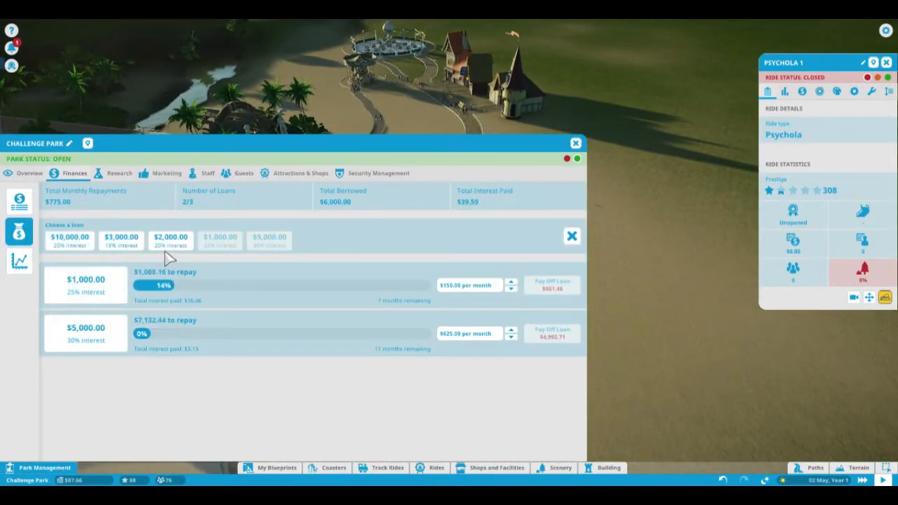
pyautogui.moveTo(170, 239)
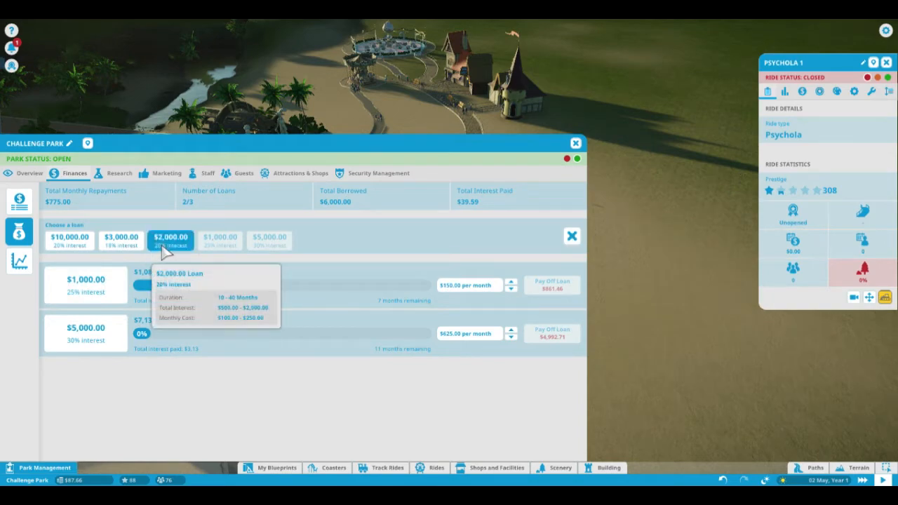
pyautogui.click(576, 143)
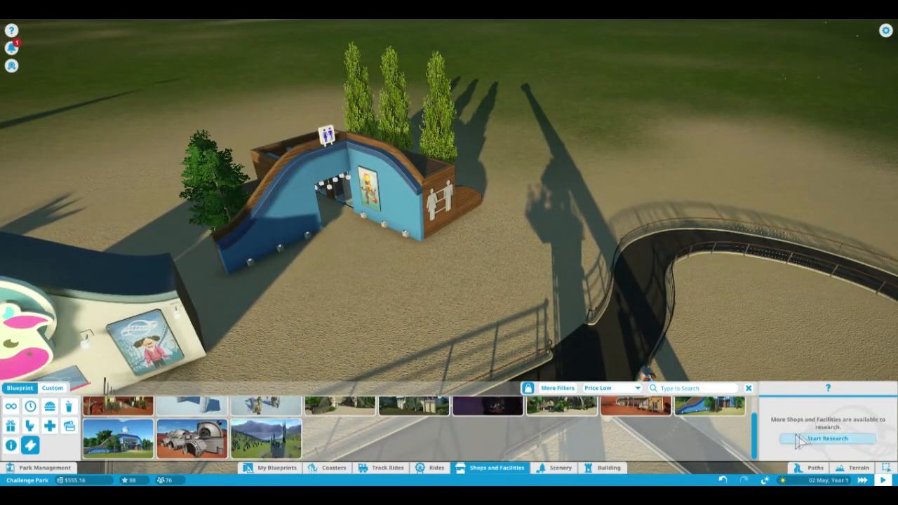
# - Place the blue toilet block beside the shop on the sand
pyautogui.click(812, 468)
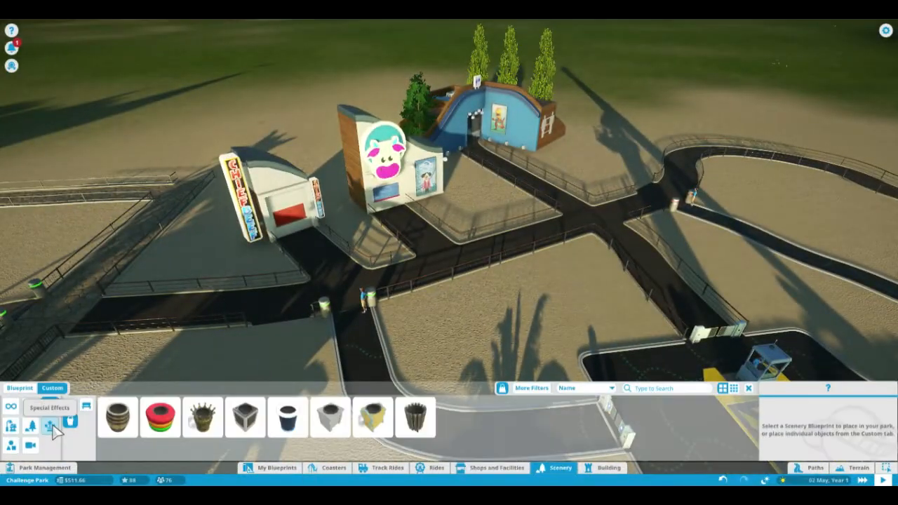
# - Browse another scenery category for benches and litter bins
pyautogui.click(287, 418)
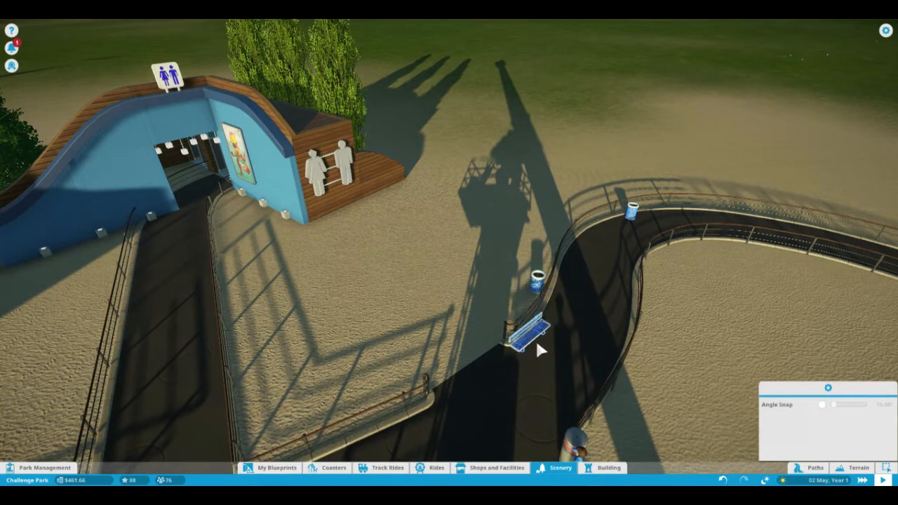
pyautogui.moveTo(554, 316)
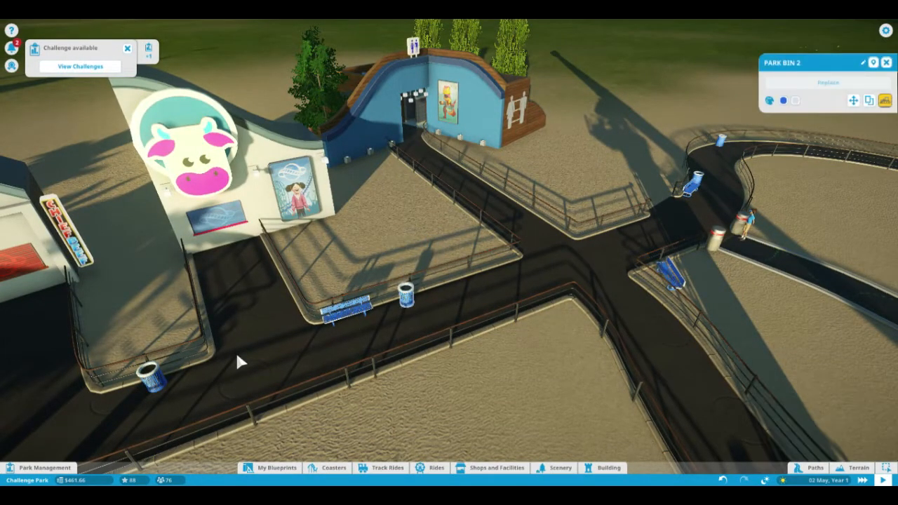
pyautogui.scroll(-3)
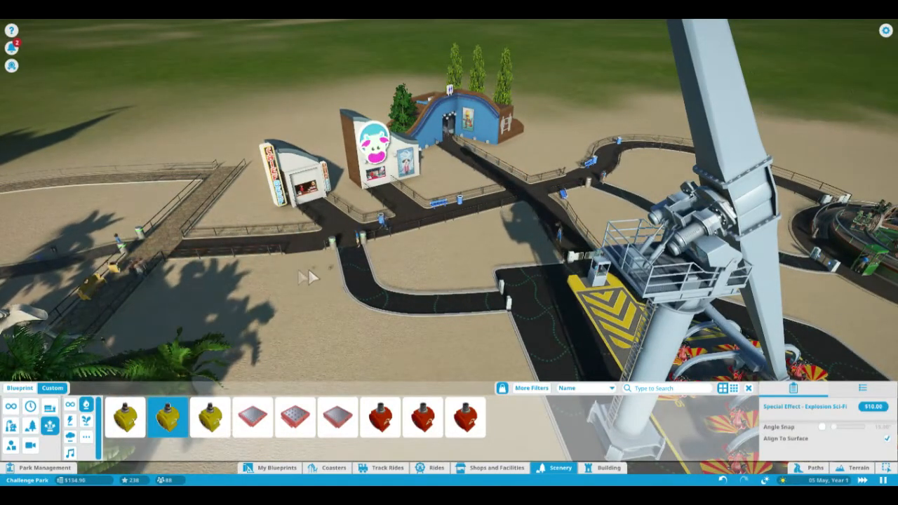
# - Place a Special Effect - Explosion Sci-Fi beside the path near the tower ride
pyautogui.click(315, 246)
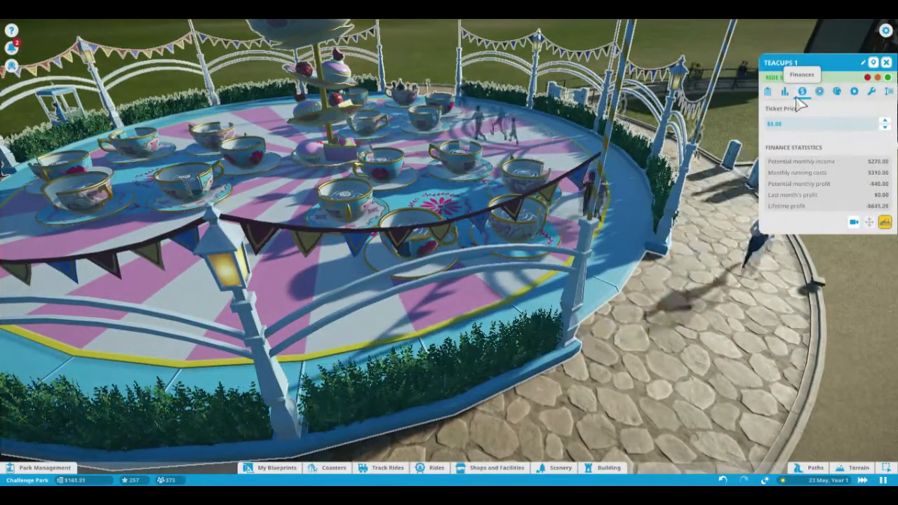
# - View the Teacups' $5.00 ticket price and loading rules, then close the panel
pyautogui.click(854, 91)
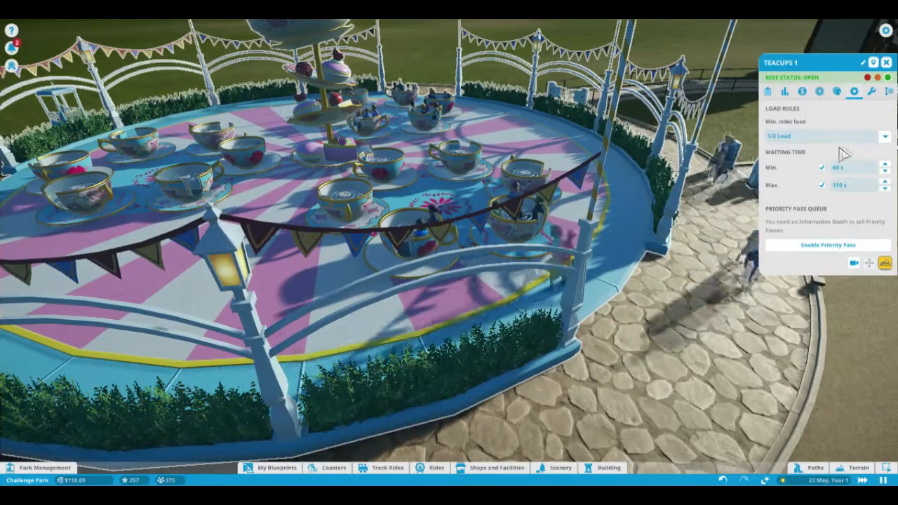
pyautogui.click(884, 136)
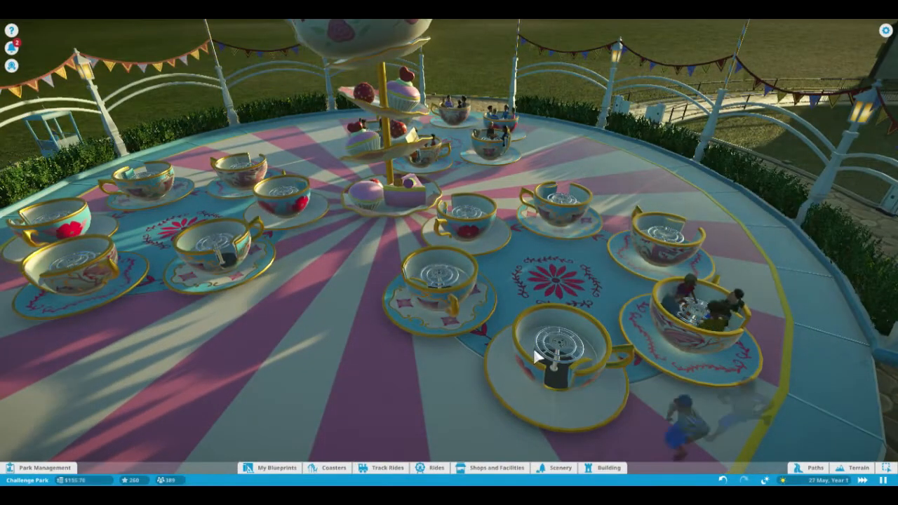
# - Set the Teacups' Min. rider load to Full Load
pyautogui.scroll(-3)
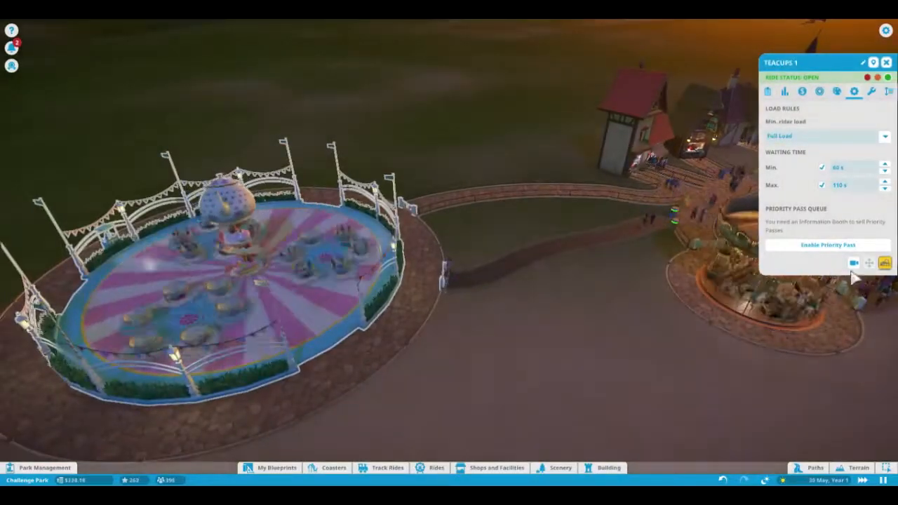
pyautogui.click(854, 263)
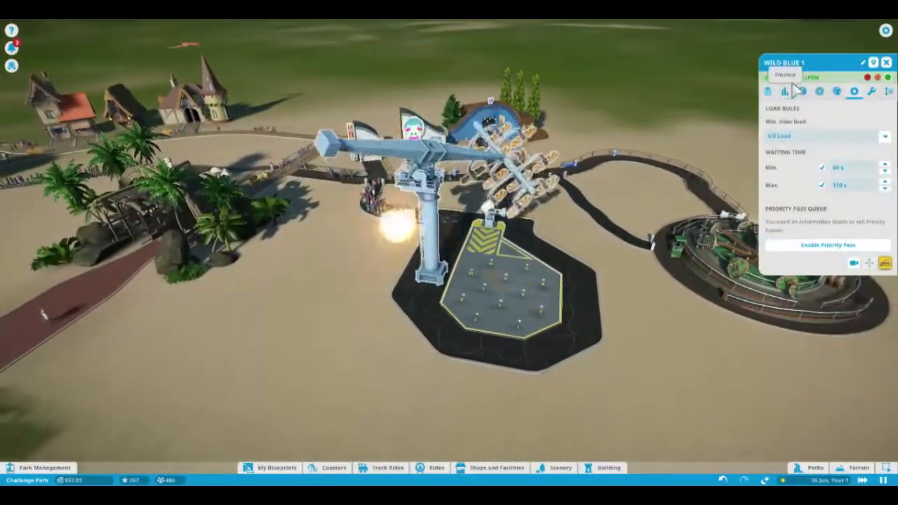
# - View Wild Blue's ticket price and earnings, then edit Psychola's ticket price
pyautogui.click(802, 92)
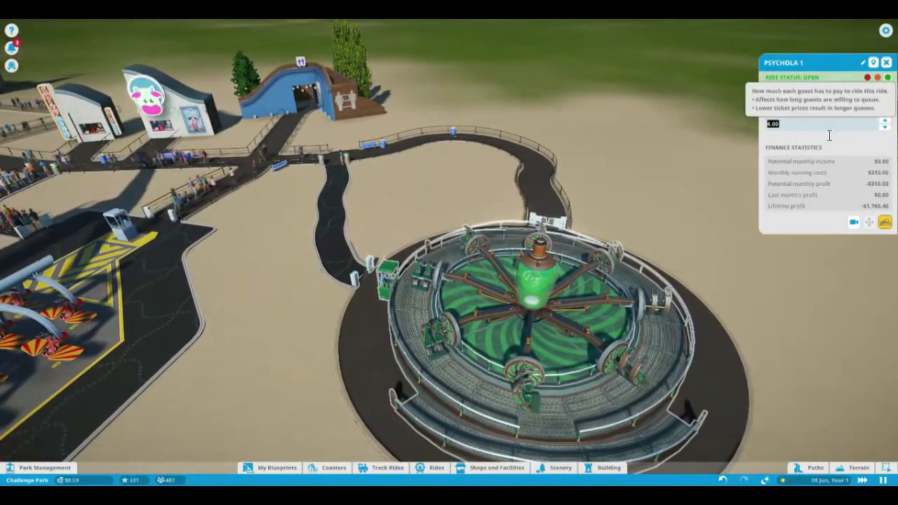
pyautogui.click(885, 120)
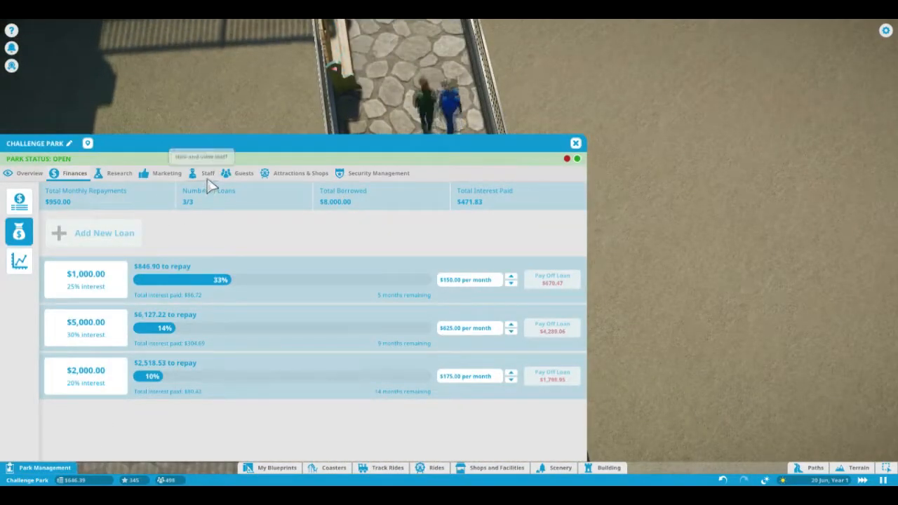
# - Show the Janitors staff list and open one janitor's info panel
pyautogui.click(208, 173)
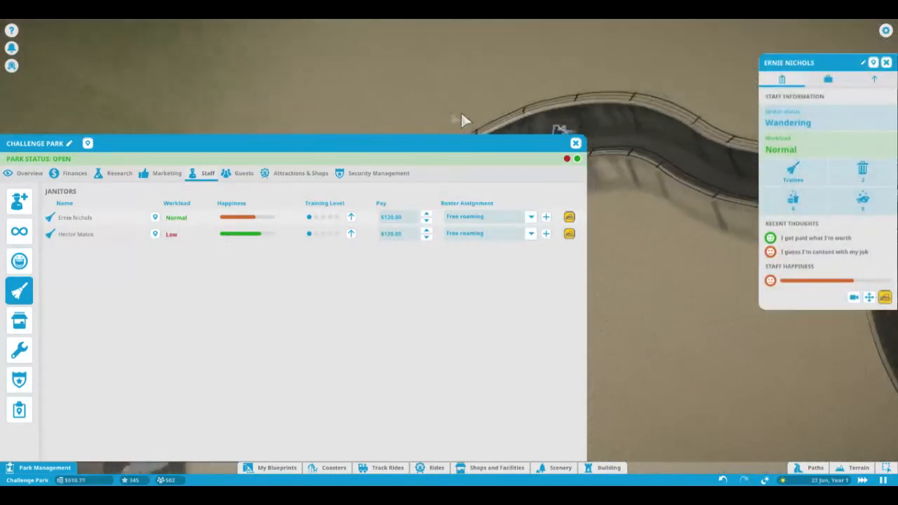
pyautogui.click(575, 143)
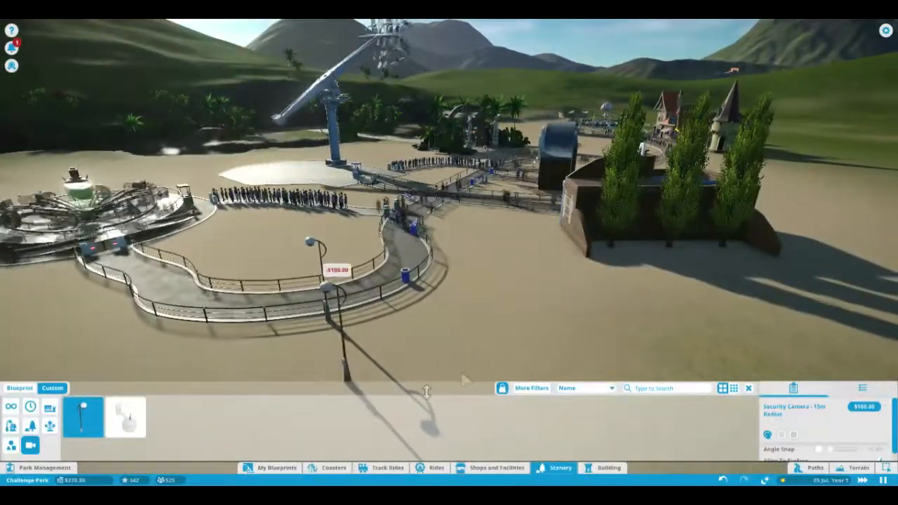
# - Place a 15m-radius Security Camera beside the winding queue path near Psychola
pyautogui.click(814, 468)
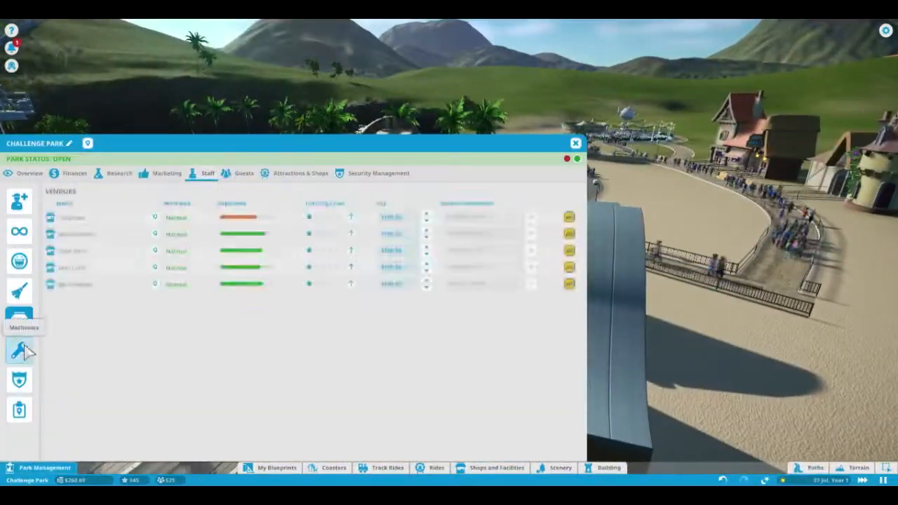
# - Show the Security Guards list under Park Management's Staff tab
pyautogui.click(19, 379)
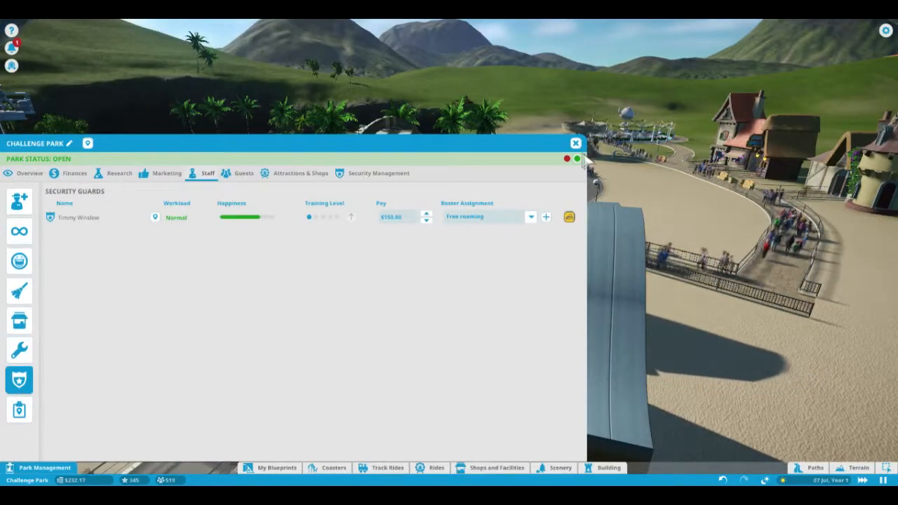
pyautogui.click(575, 143)
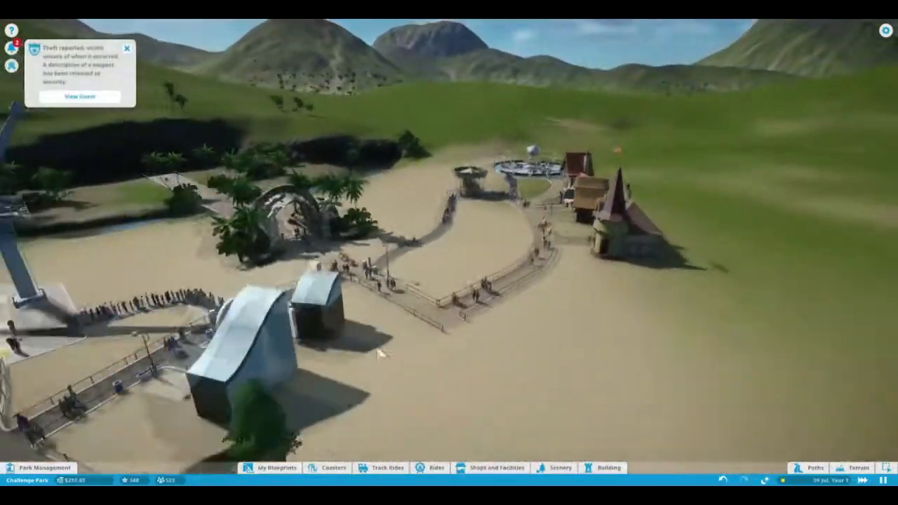
# - Open the robbed guest Jere Massey's info panel from the theft alert
pyautogui.click(78, 96)
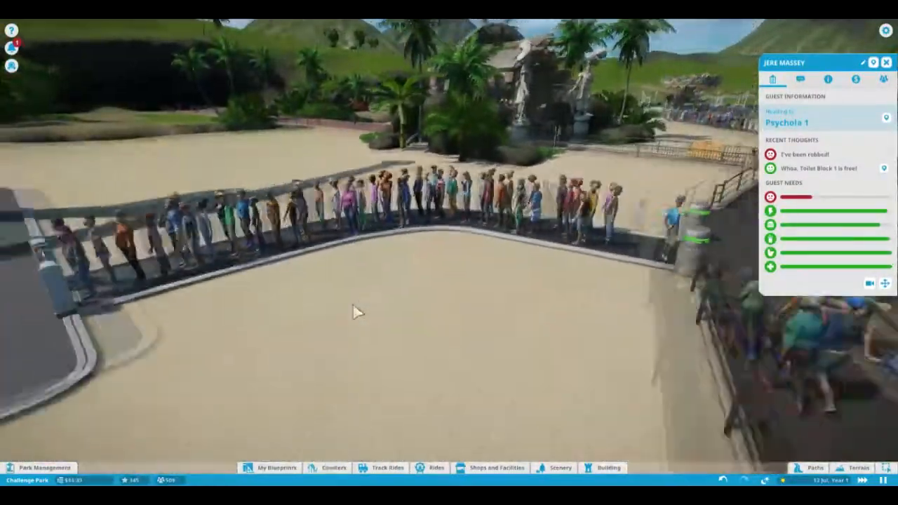
pyautogui.click(12, 39)
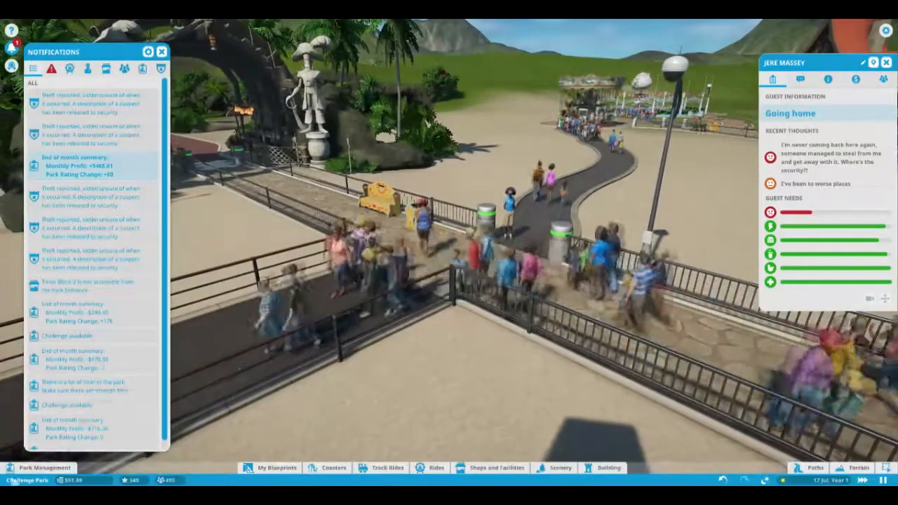
# - Open the Notifications panel listing theft reports and monthly summaries
pyautogui.click(44, 468)
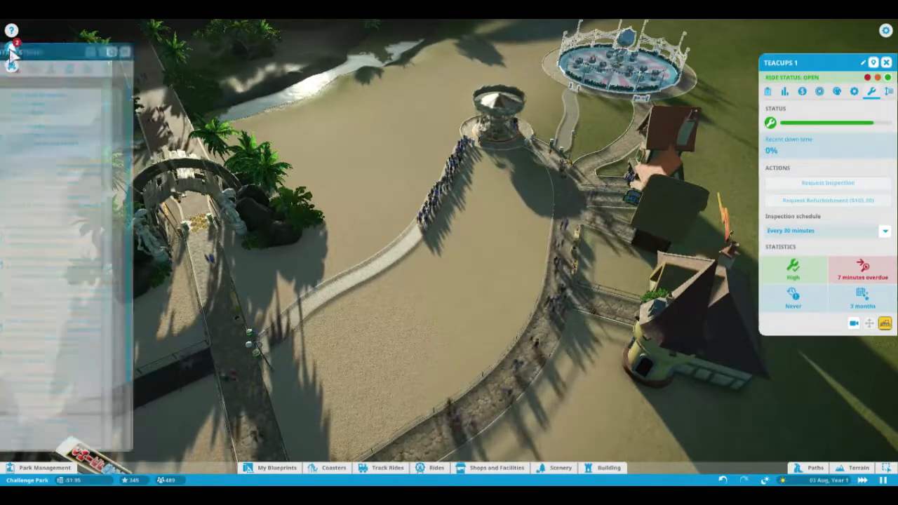
# - Close the notification history and open the staff hiring page
pyautogui.click(11, 45)
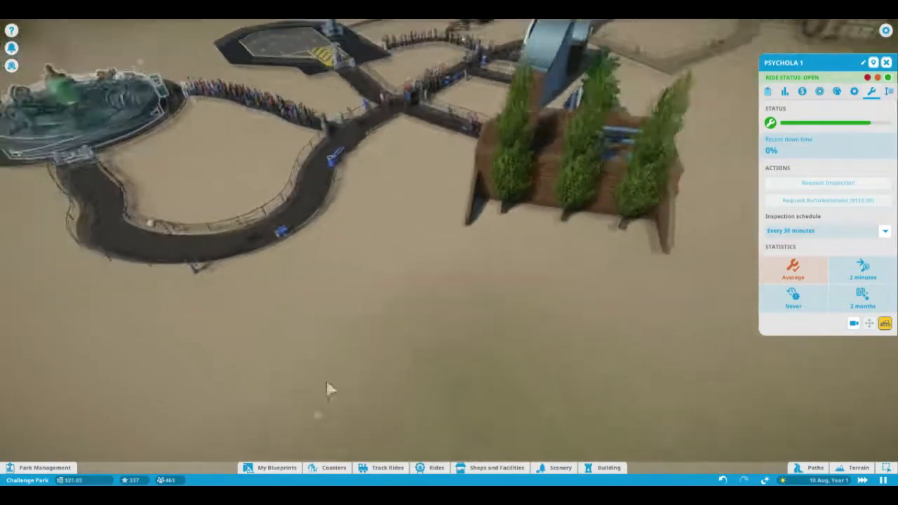
pyautogui.click(44, 468)
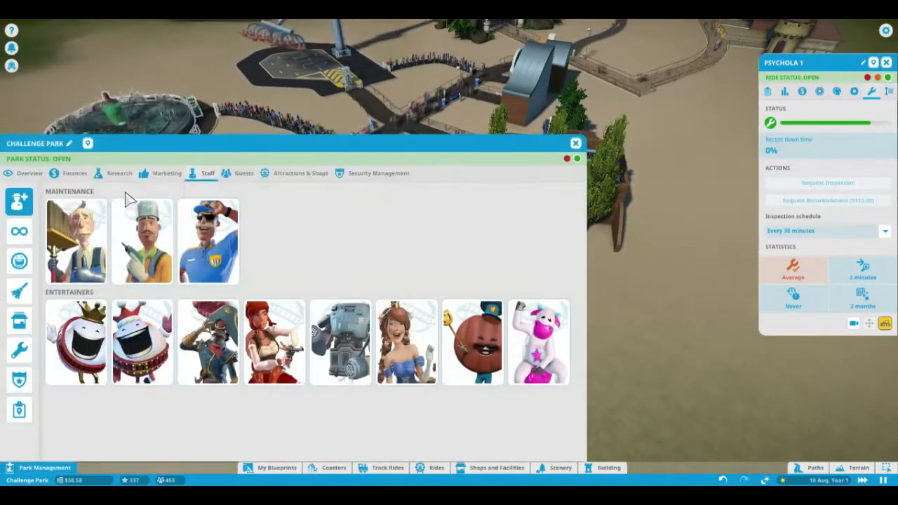
# - Check the three outstanding loans, close park management, and return to Psychola 1's maintenance
pyautogui.click(74, 173)
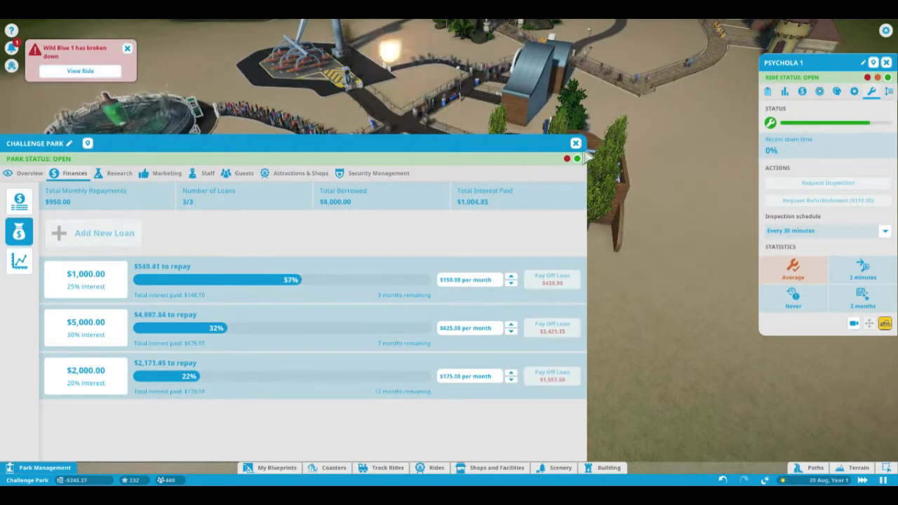
pyautogui.click(575, 144)
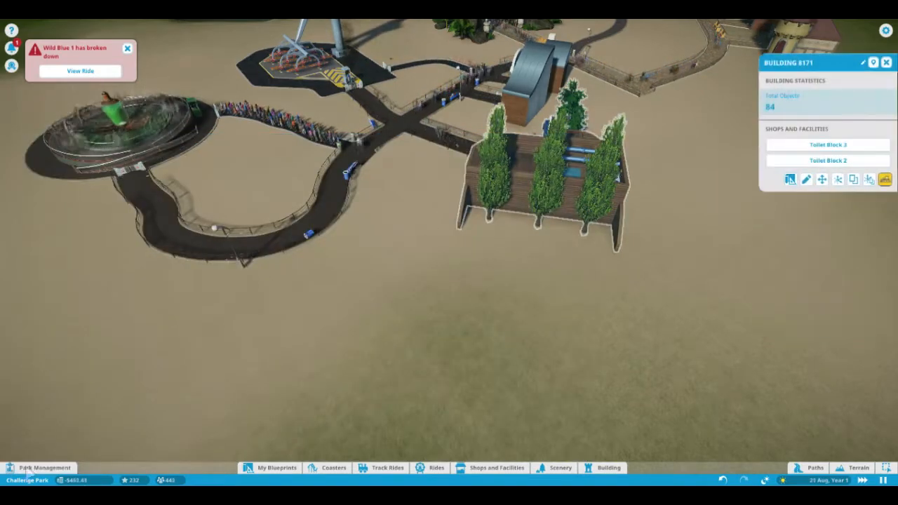
pyautogui.click(44, 468)
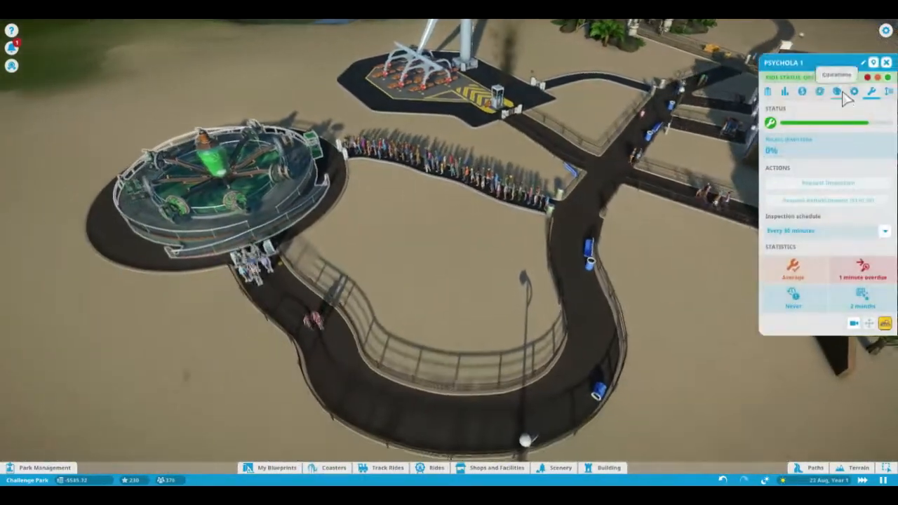
# - View Wild Blue 1's finances, then the park loans and overview: 341 guests, -$262 monthly profit
pyautogui.click(823, 92)
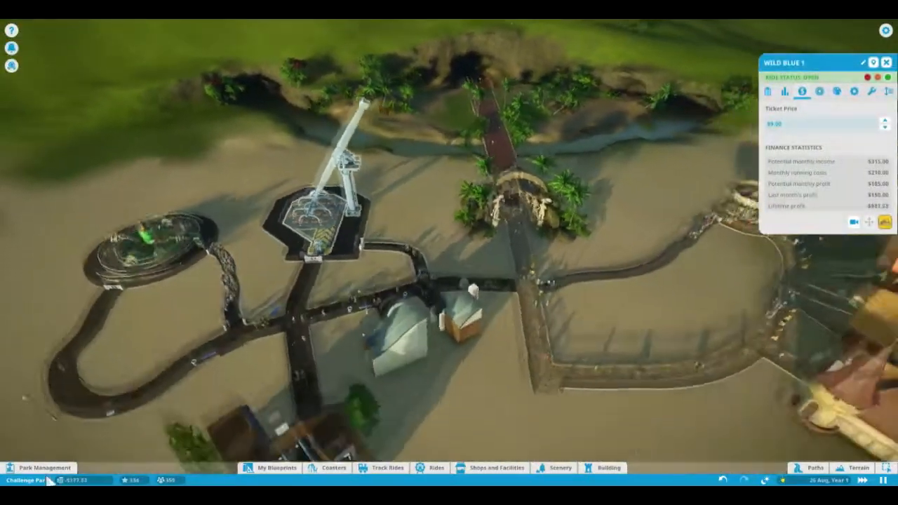
pyautogui.click(43, 468)
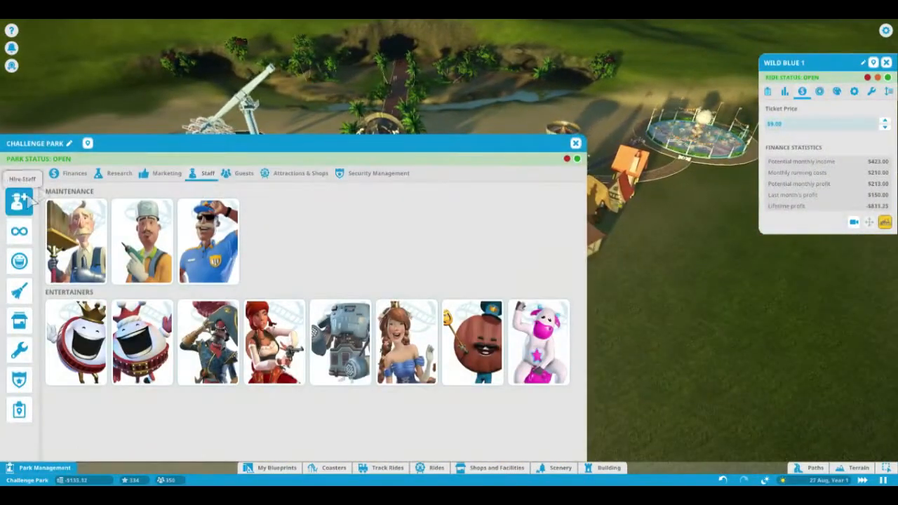
pyautogui.click(73, 173)
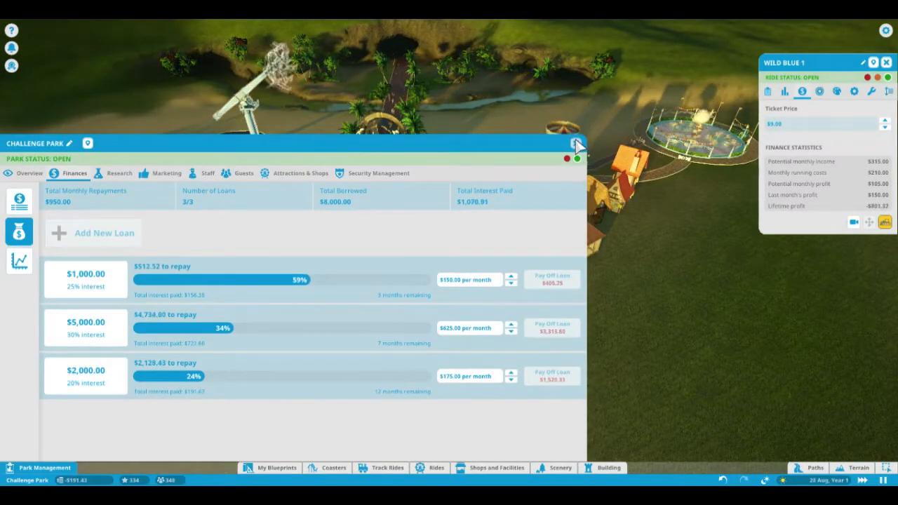
pyautogui.click(29, 174)
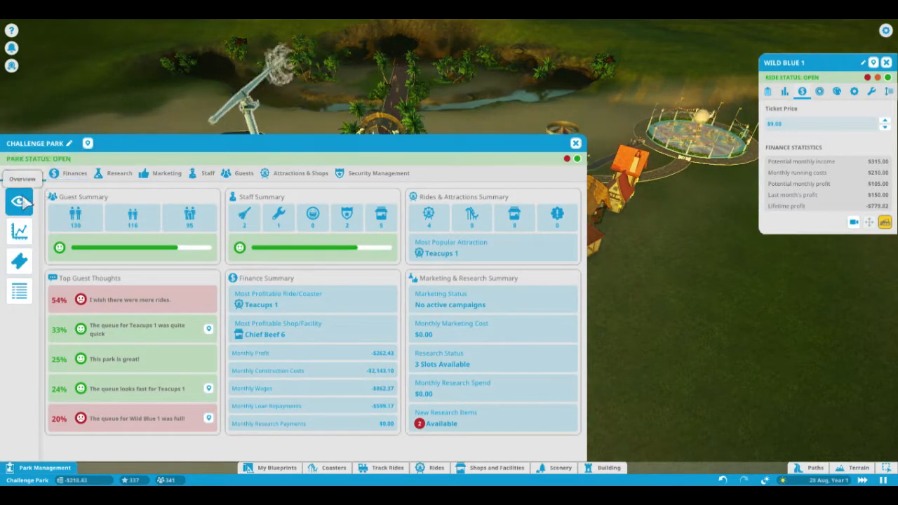
# - Review the Balance tab's Park Management and Other Cash breakdowns, then close the Park Management window
pyautogui.click(74, 174)
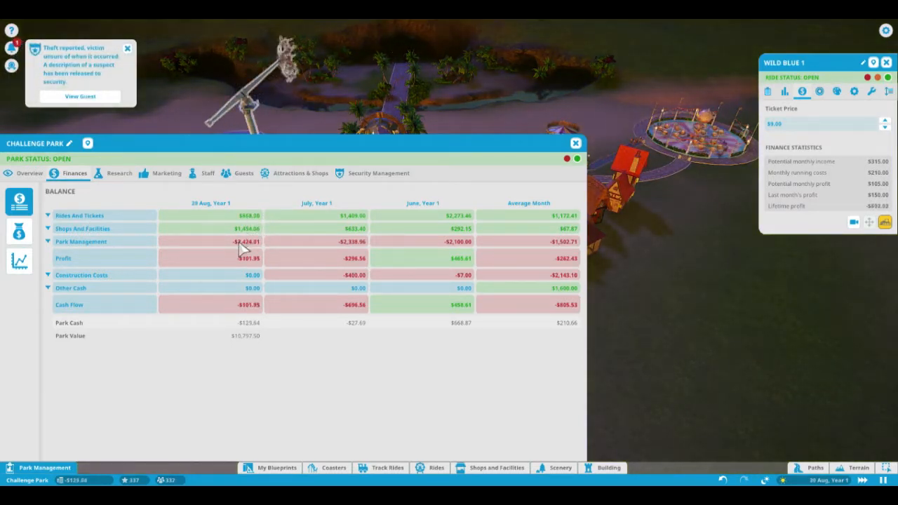
pyautogui.click(47, 241)
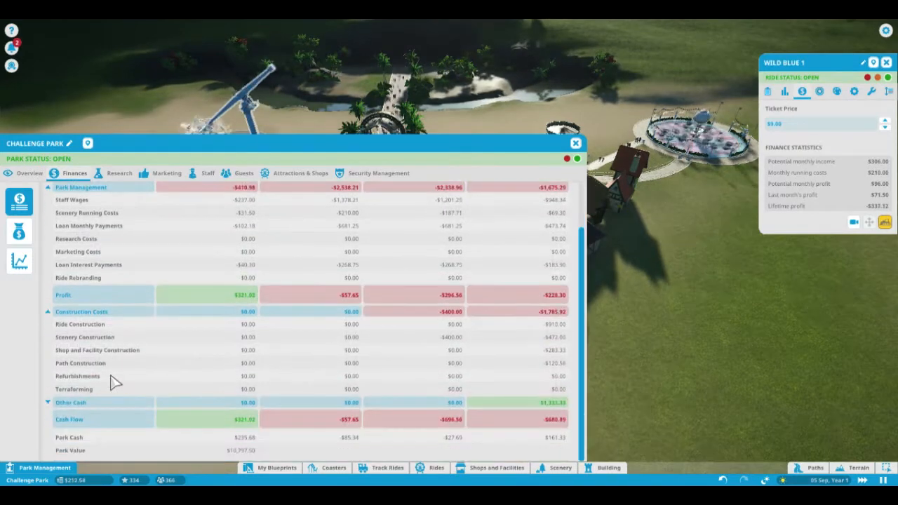
pyautogui.click(70, 402)
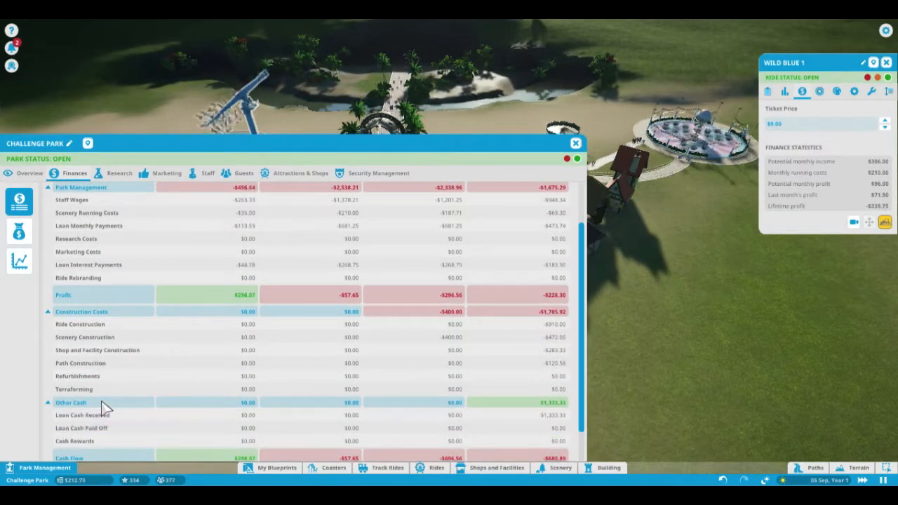
pyautogui.scroll(-3)
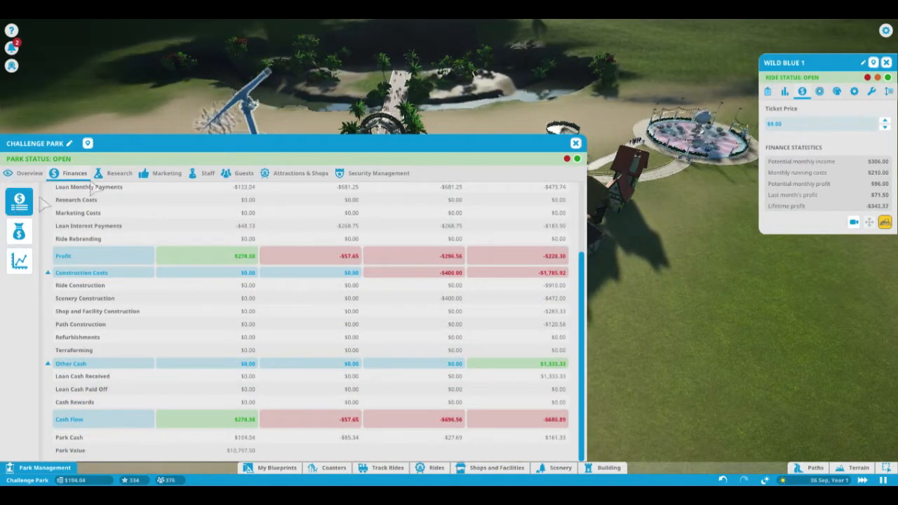
pyautogui.click(575, 143)
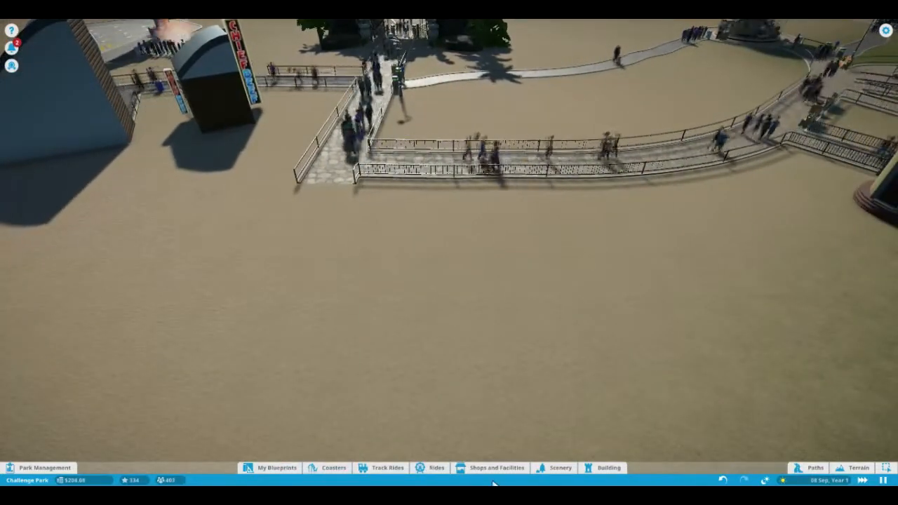
# - Survey the queue-filled paths and bring up Park Bin 2's info panel
pyautogui.click(494, 468)
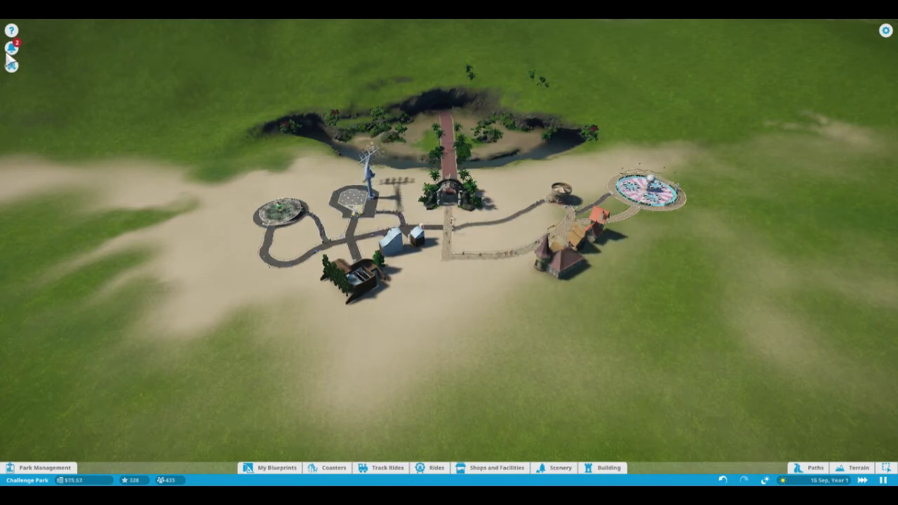
pyautogui.click(10, 47)
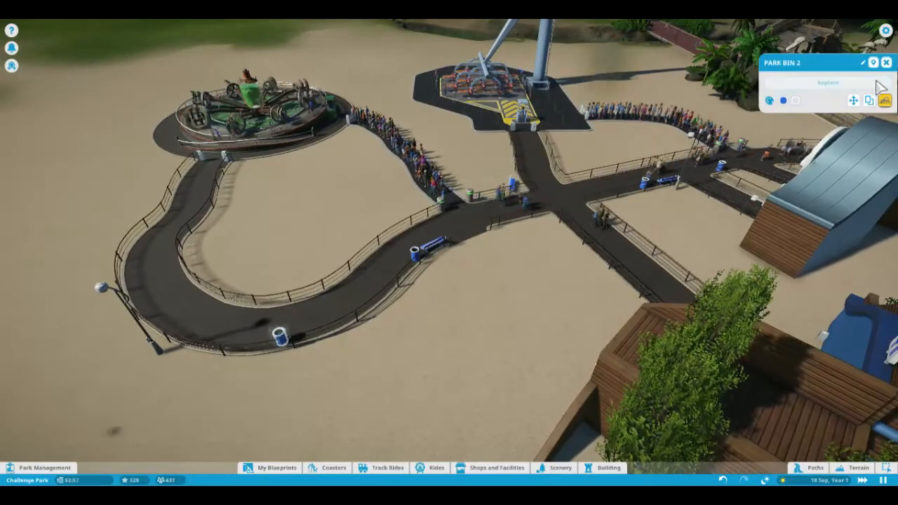
pyautogui.scroll(-3)
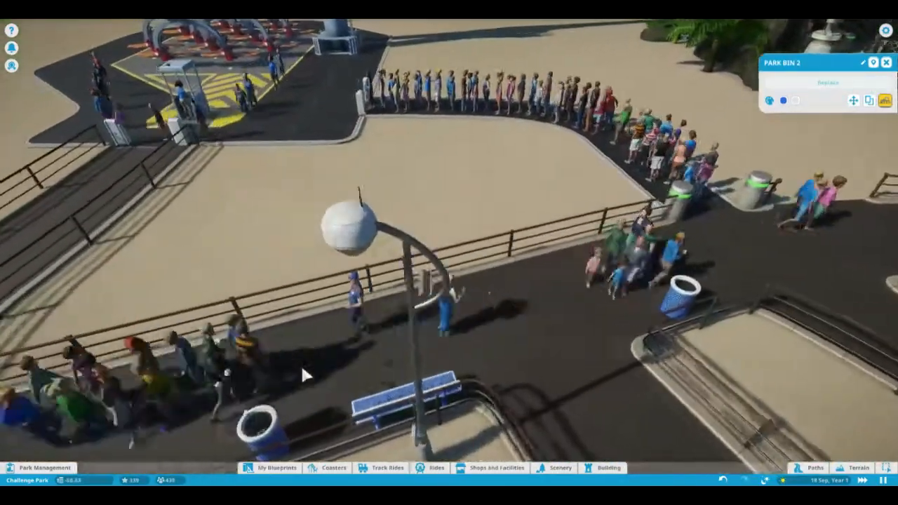